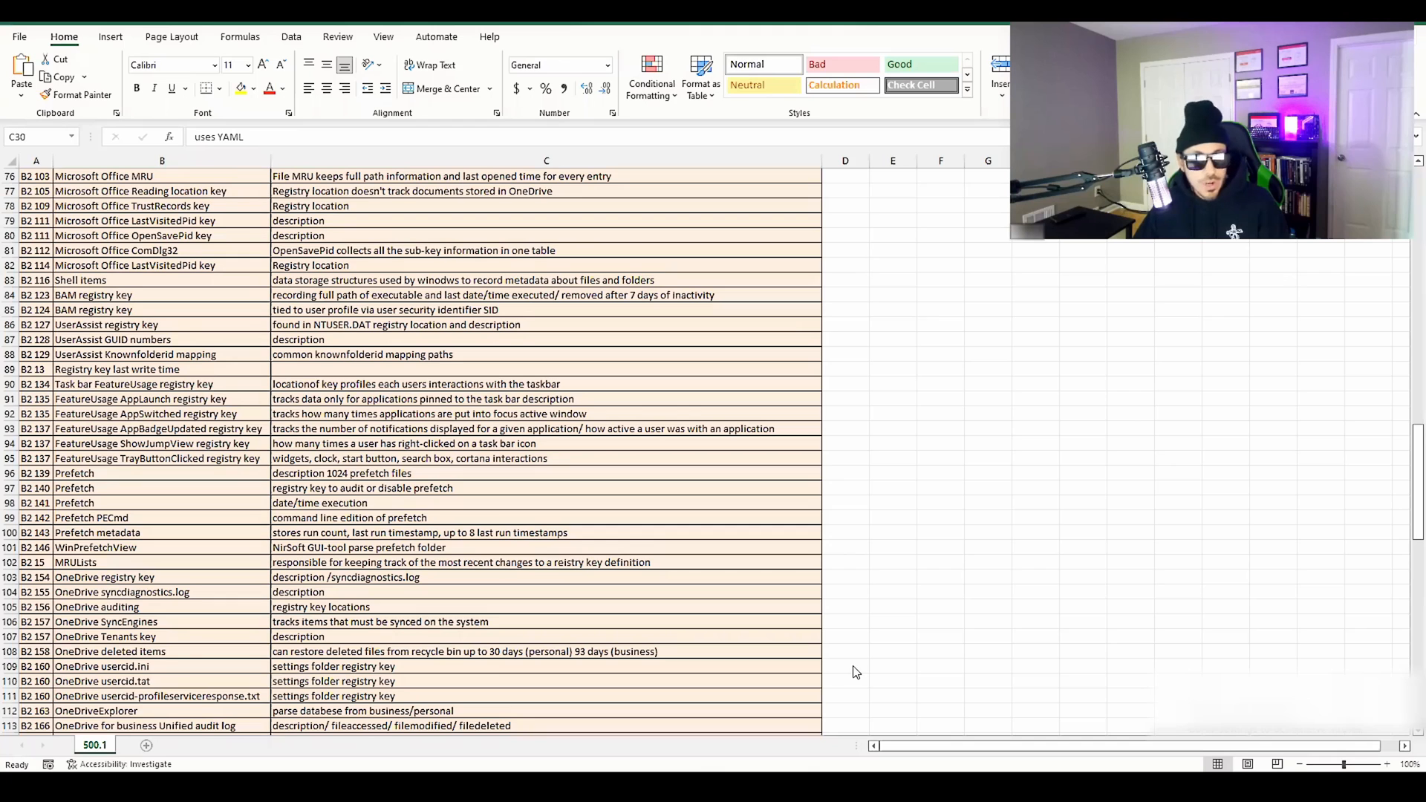
{"action": "mouse_move", "coordinate": [678, 546]}
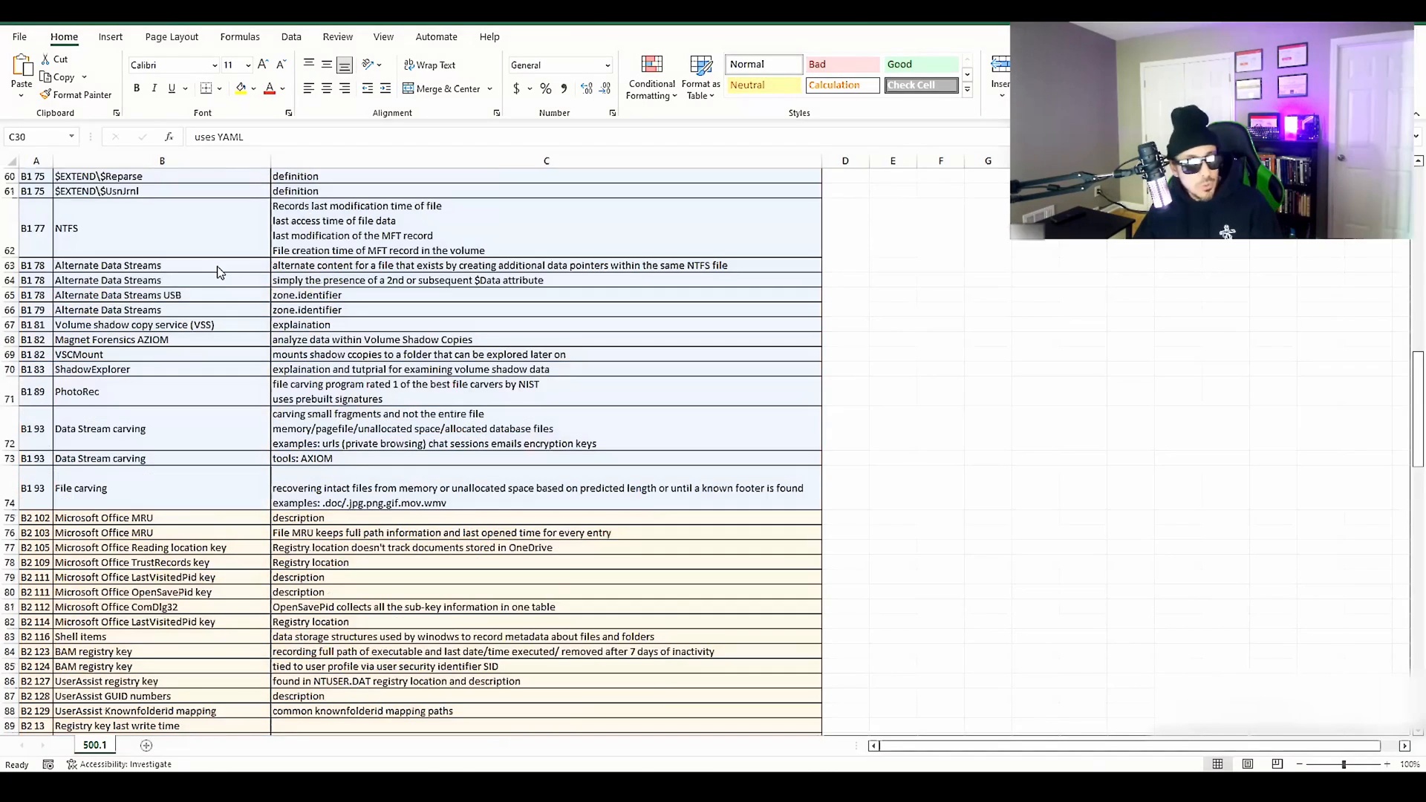
Scroll the NTUSER.DAT key tree down through Windows CurrentVersion Explorer toward RecentDocs.
{"action": "scroll", "scroll_direction": "down", "scroll_amount": 3}
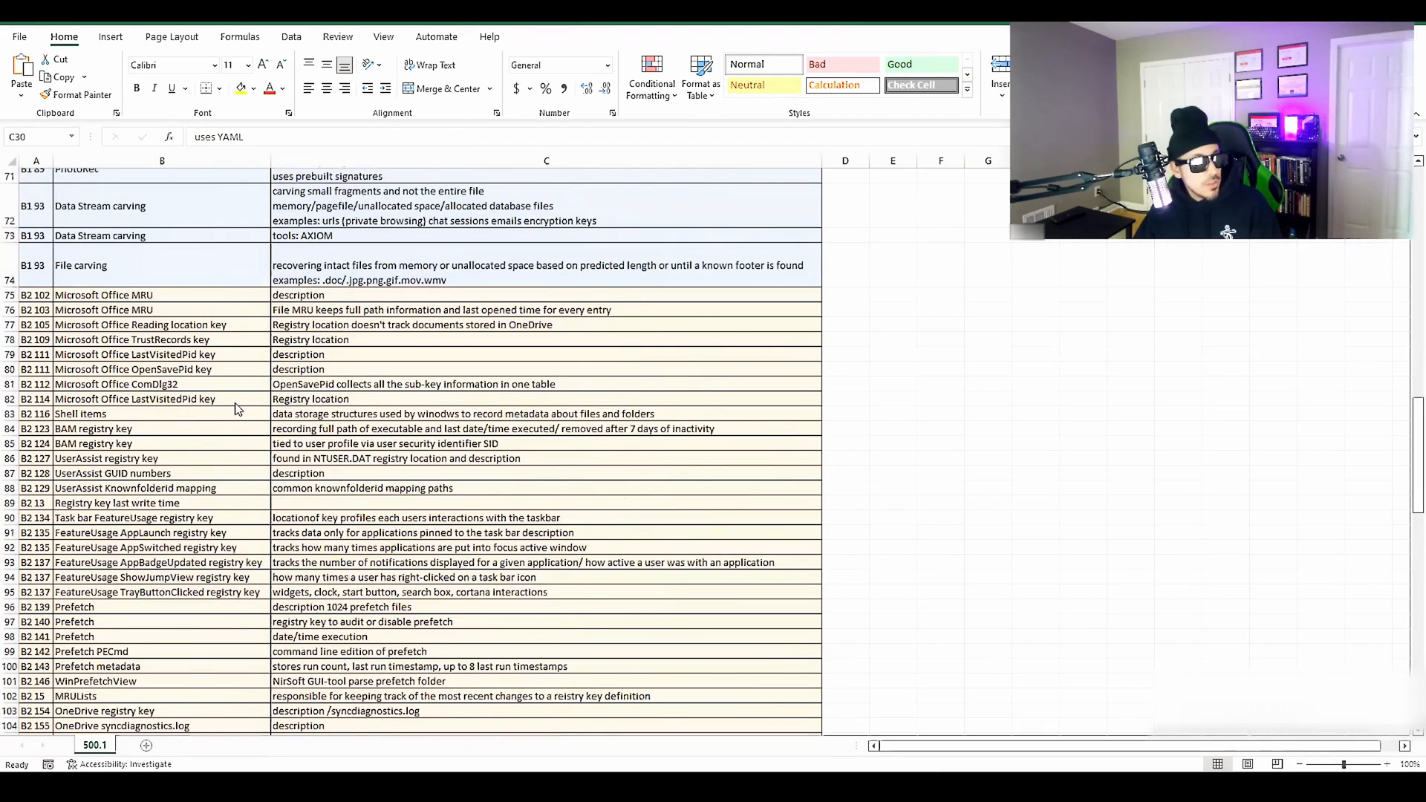
{"action": "scroll", "scroll_direction": "down", "scroll_amount": 3}
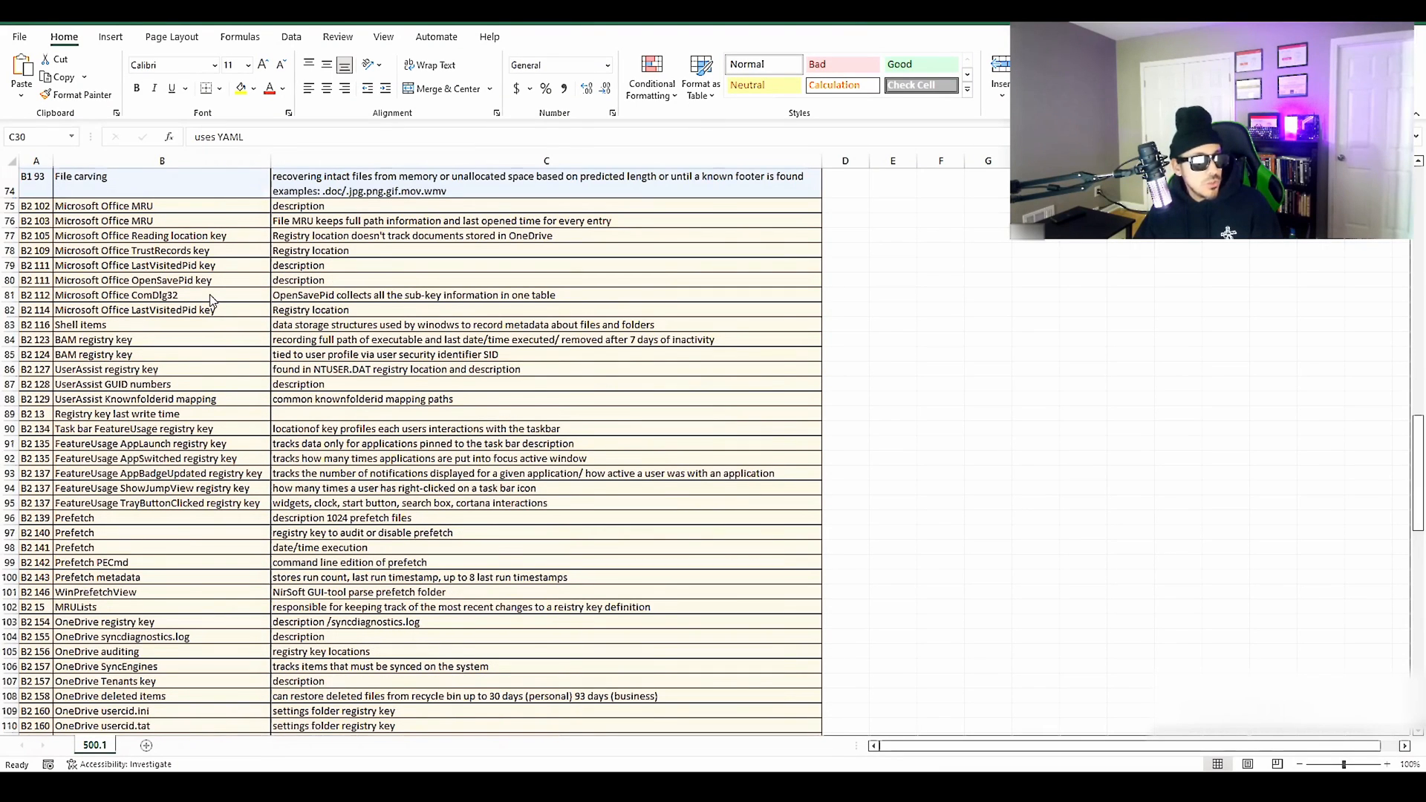
{"action": "scroll", "scroll_direction": "down", "scroll_amount": 3}
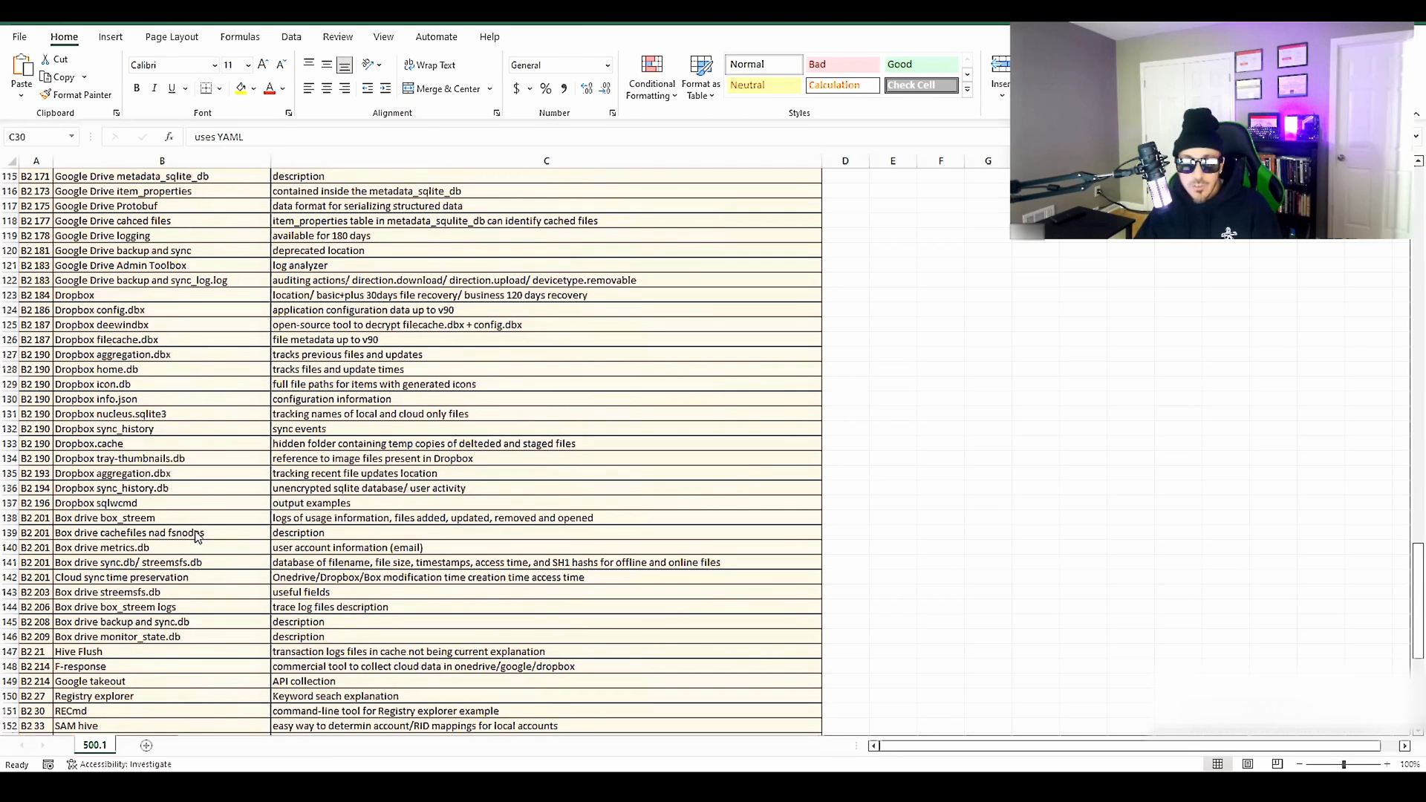
{"action": "scroll", "scroll_direction": "down", "scroll_amount": 3}
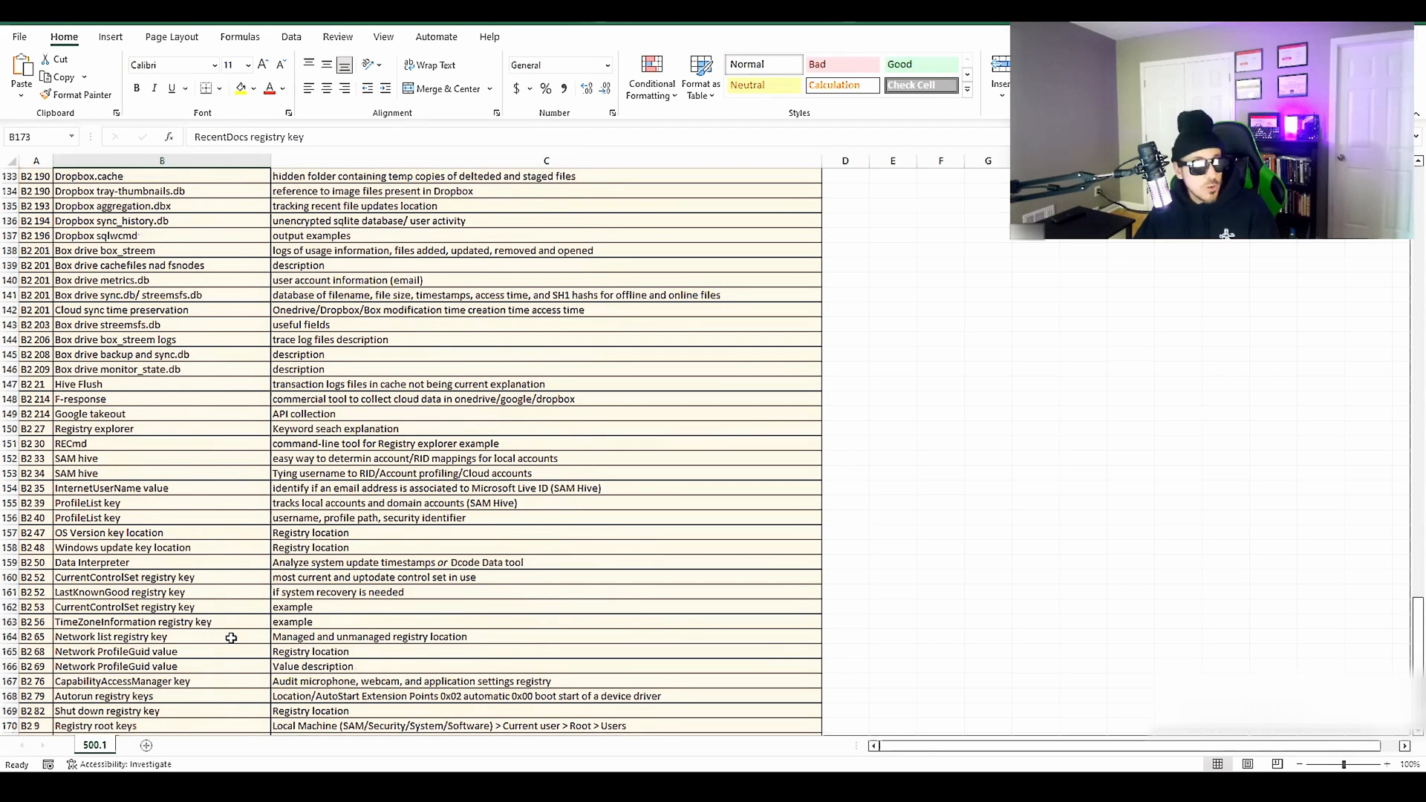
{"action": "scroll", "scroll_direction": "down", "scroll_amount": 3}
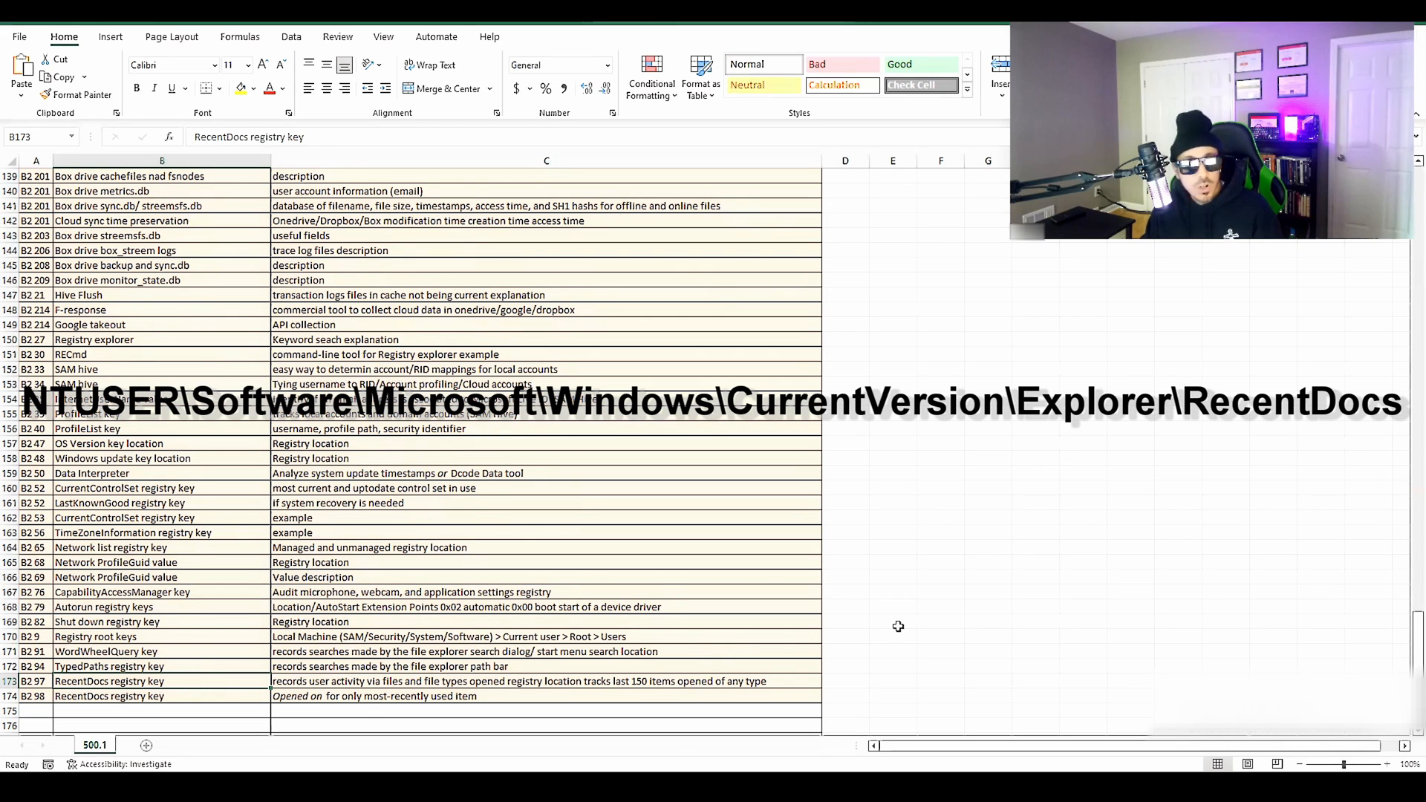
{"action": "mouse_move", "coordinate": [569, 593]}
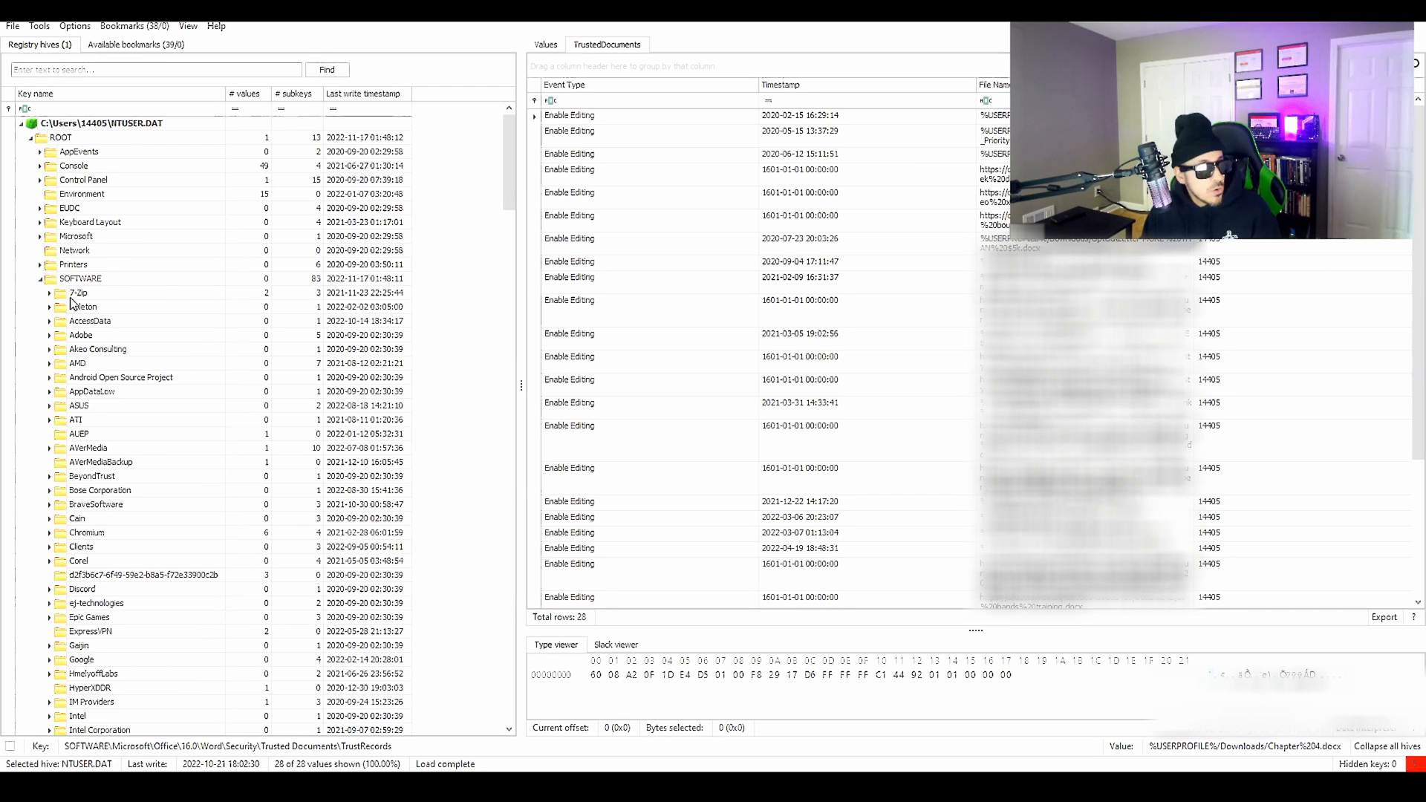
{"action": "scroll", "scroll_direction": "down", "scroll_amount": 3}
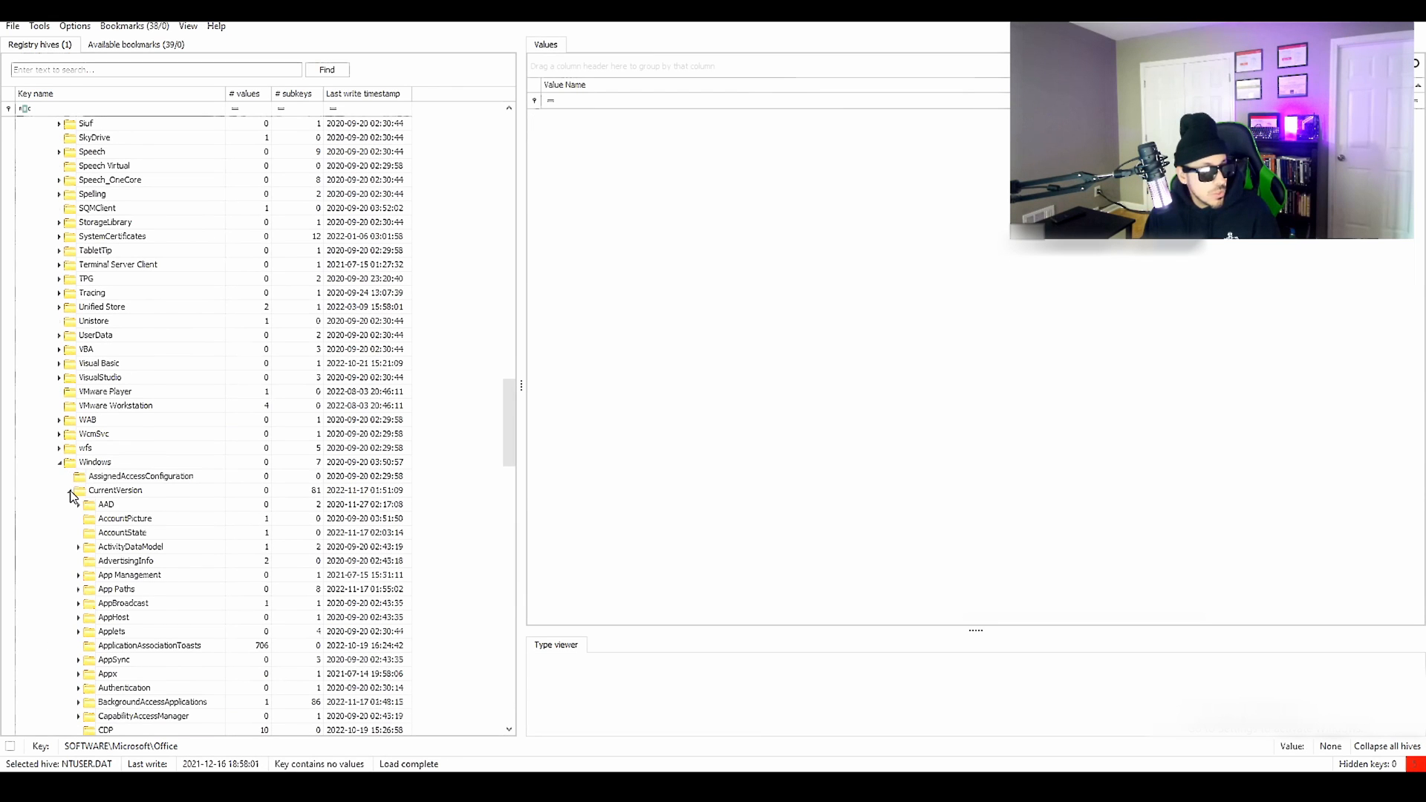
{"action": "scroll", "scroll_direction": "down", "scroll_amount": 3}
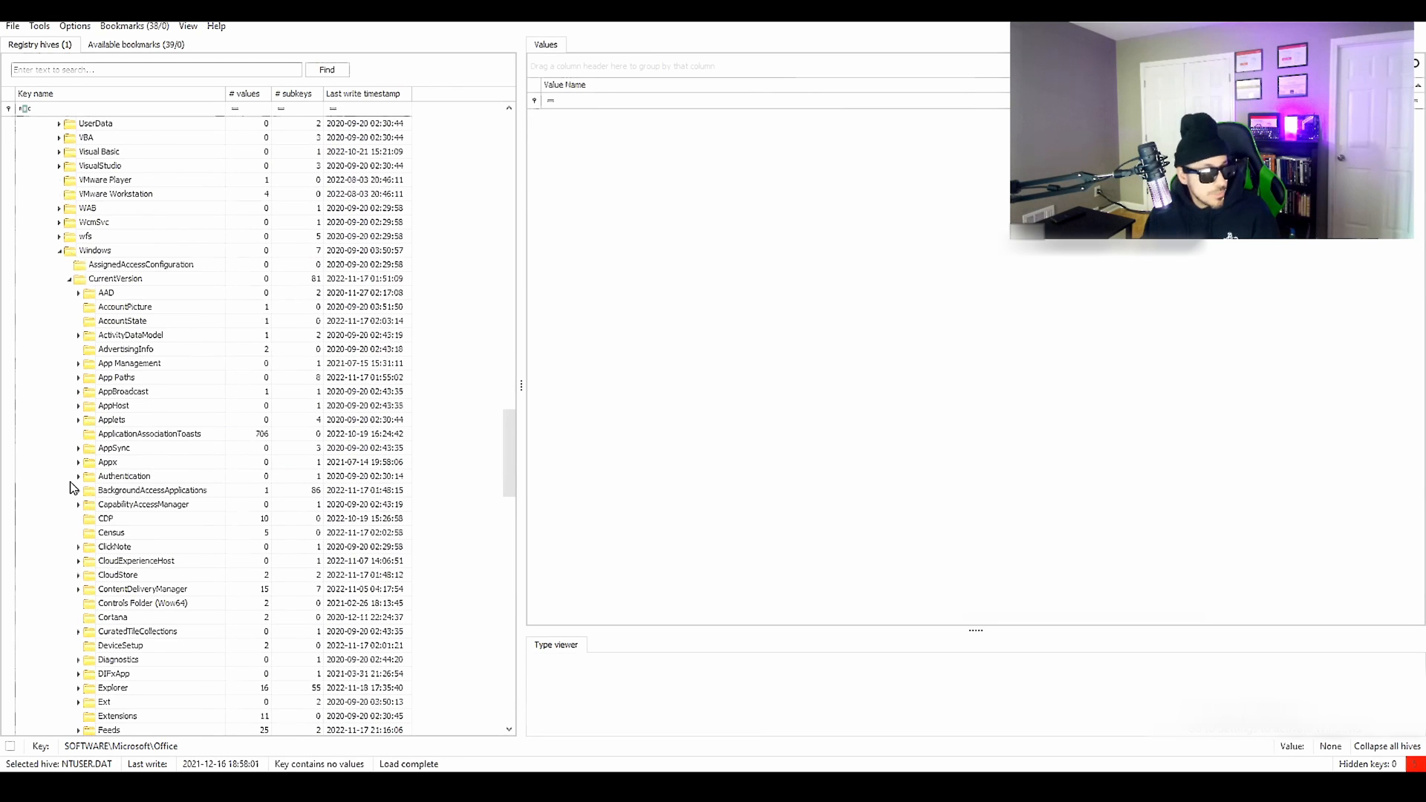
{"action": "scroll", "scroll_direction": "down", "scroll_amount": 3}
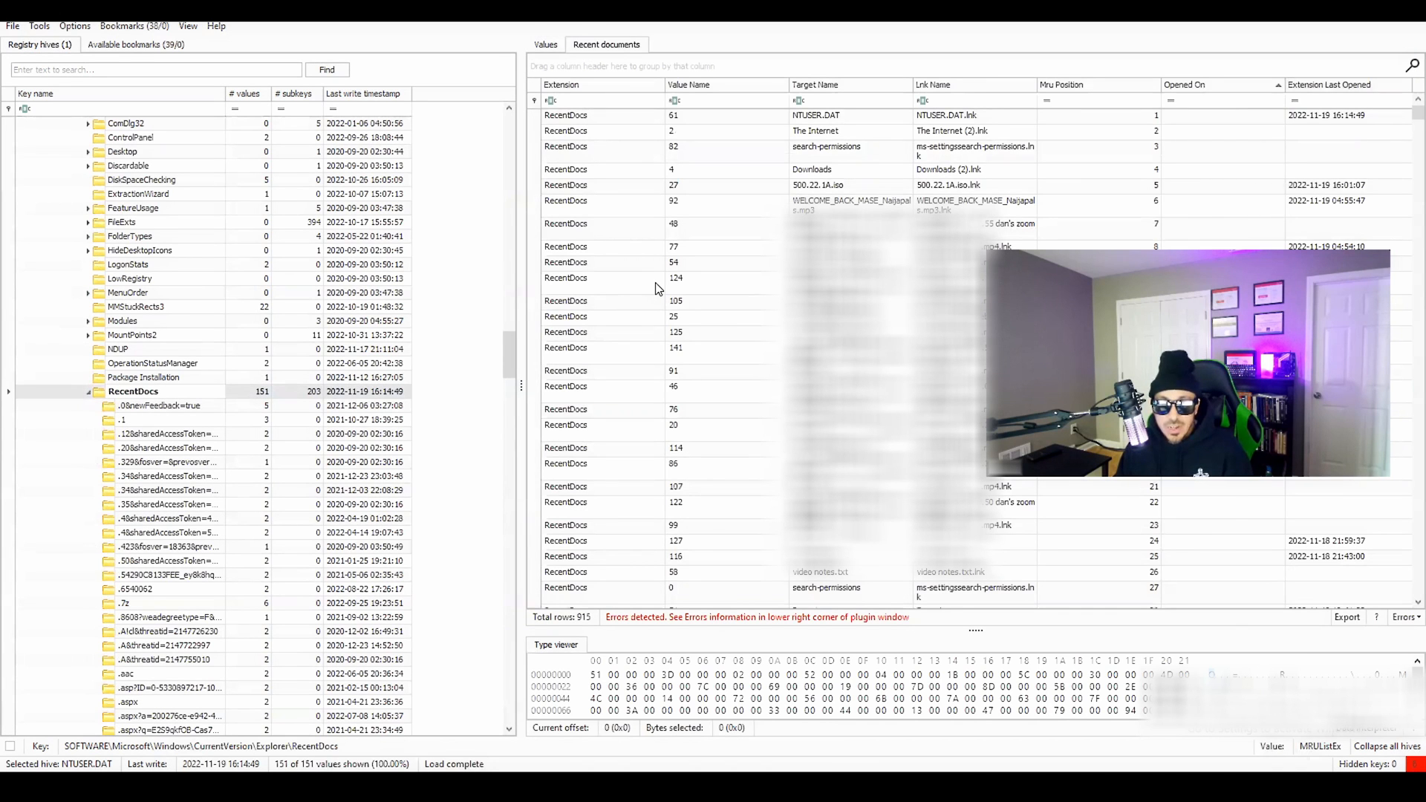
{"action": "left_click", "coordinate": [849, 116]}
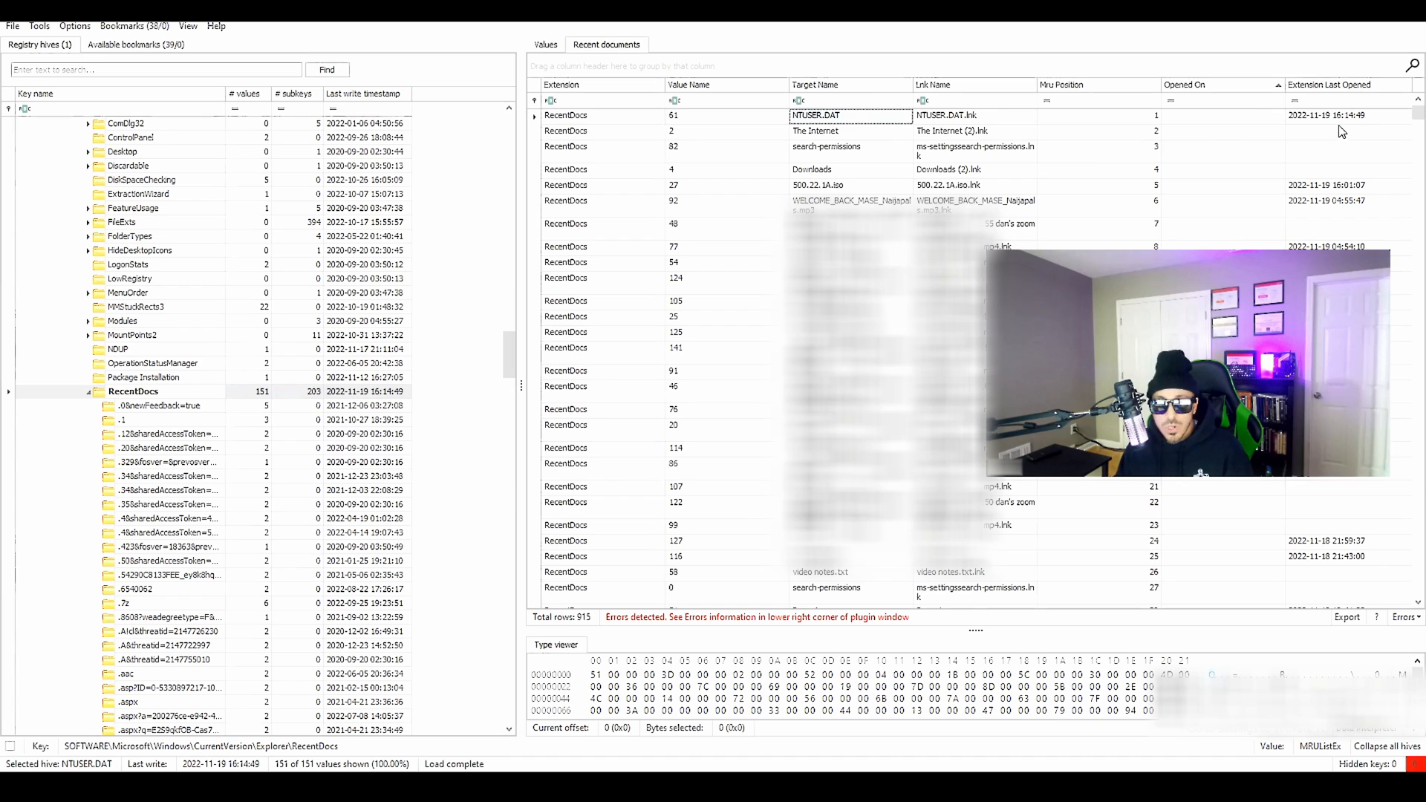
{"action": "left_click", "coordinate": [1346, 115]}
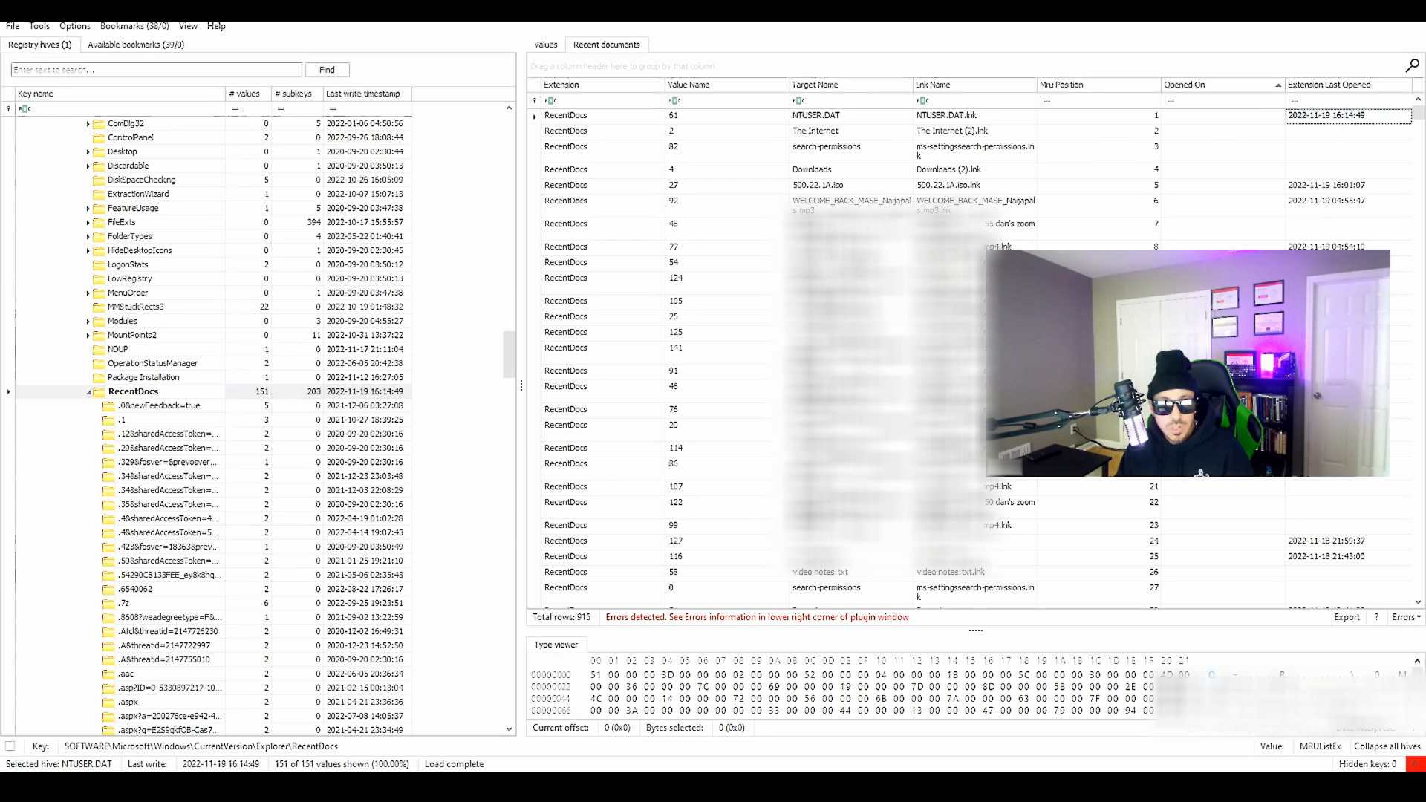
{"action": "scroll", "scroll_direction": "down", "scroll_amount": 3}
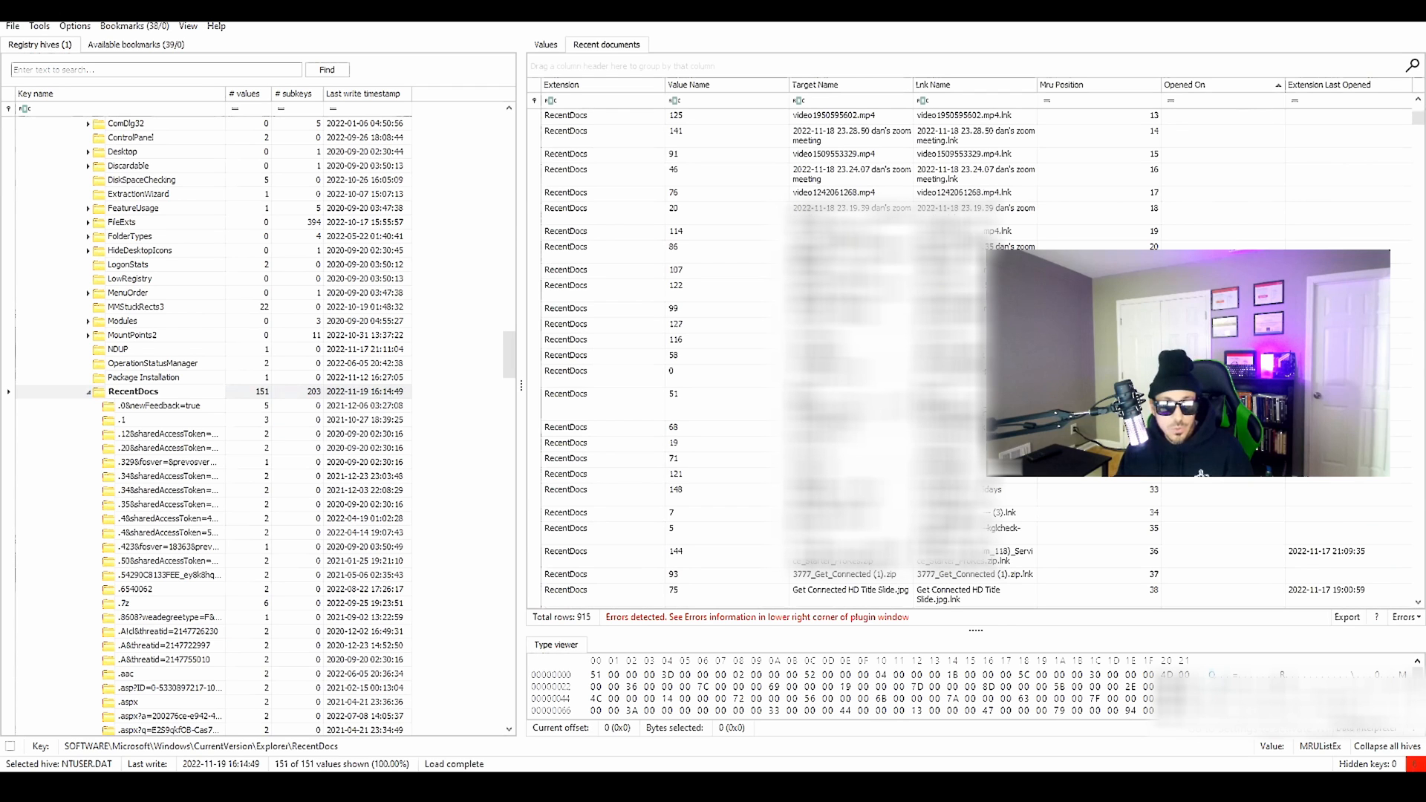
{"action": "scroll", "scroll_direction": "down", "scroll_amount": 3}
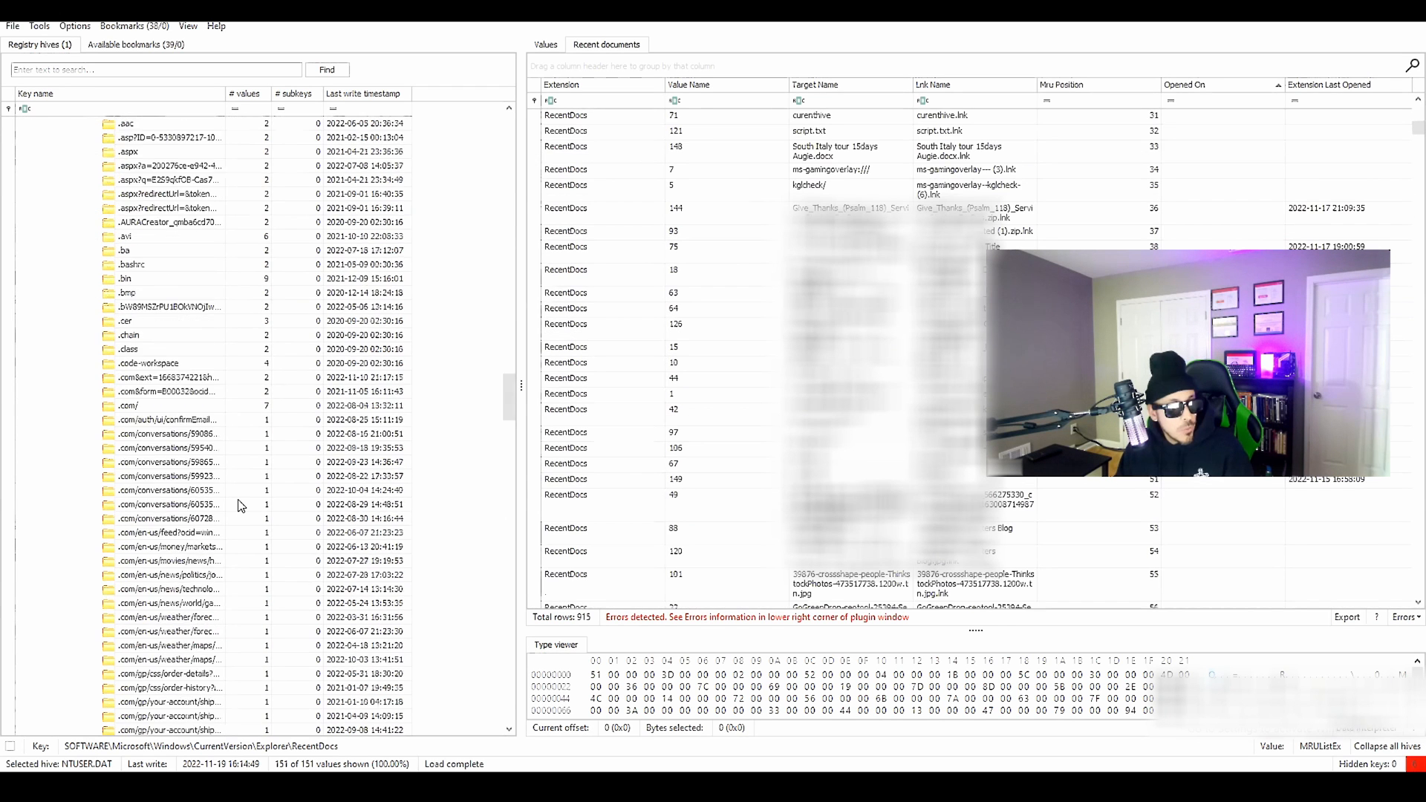
{"action": "scroll", "scroll_direction": "down", "scroll_amount": 3}
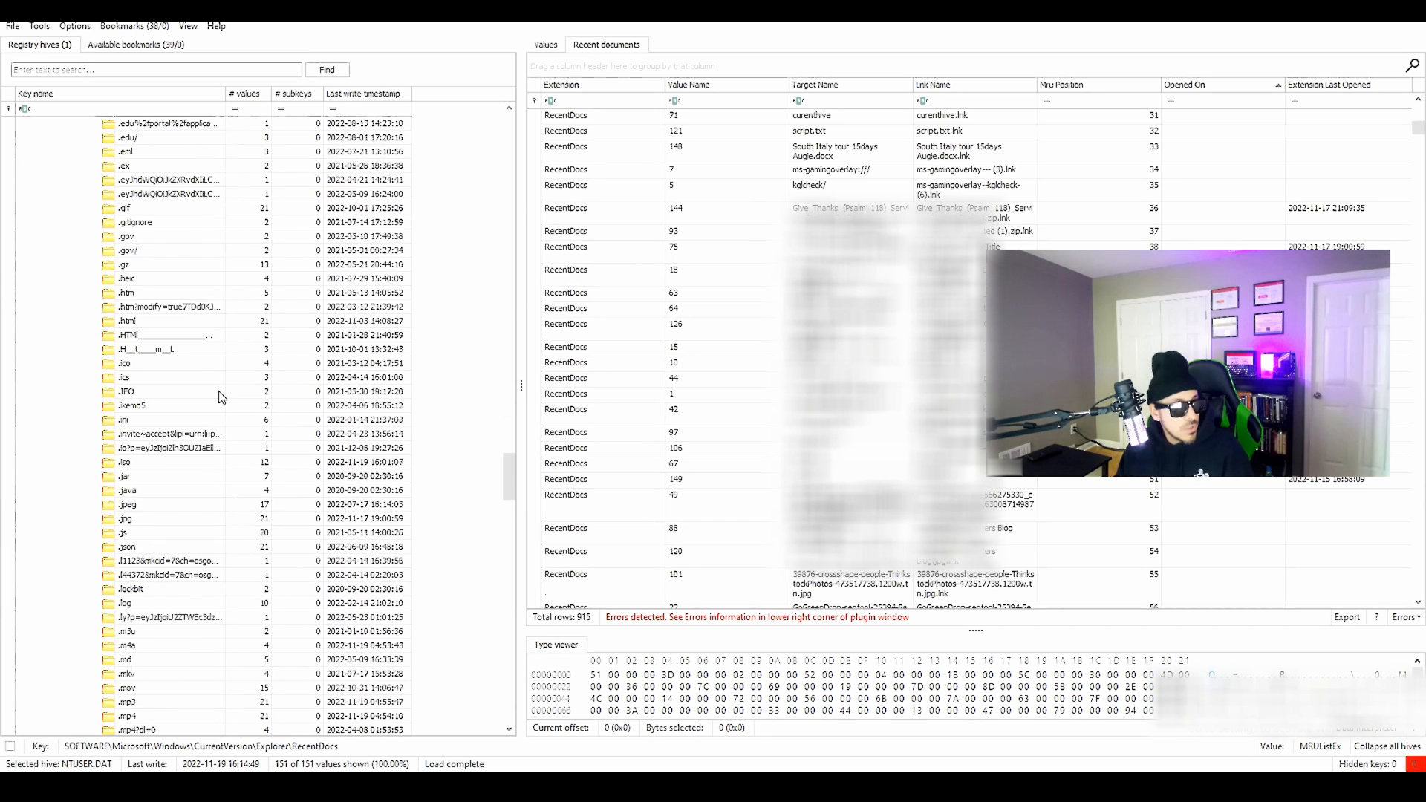
{"action": "scroll", "scroll_direction": "down", "scroll_amount": 3}
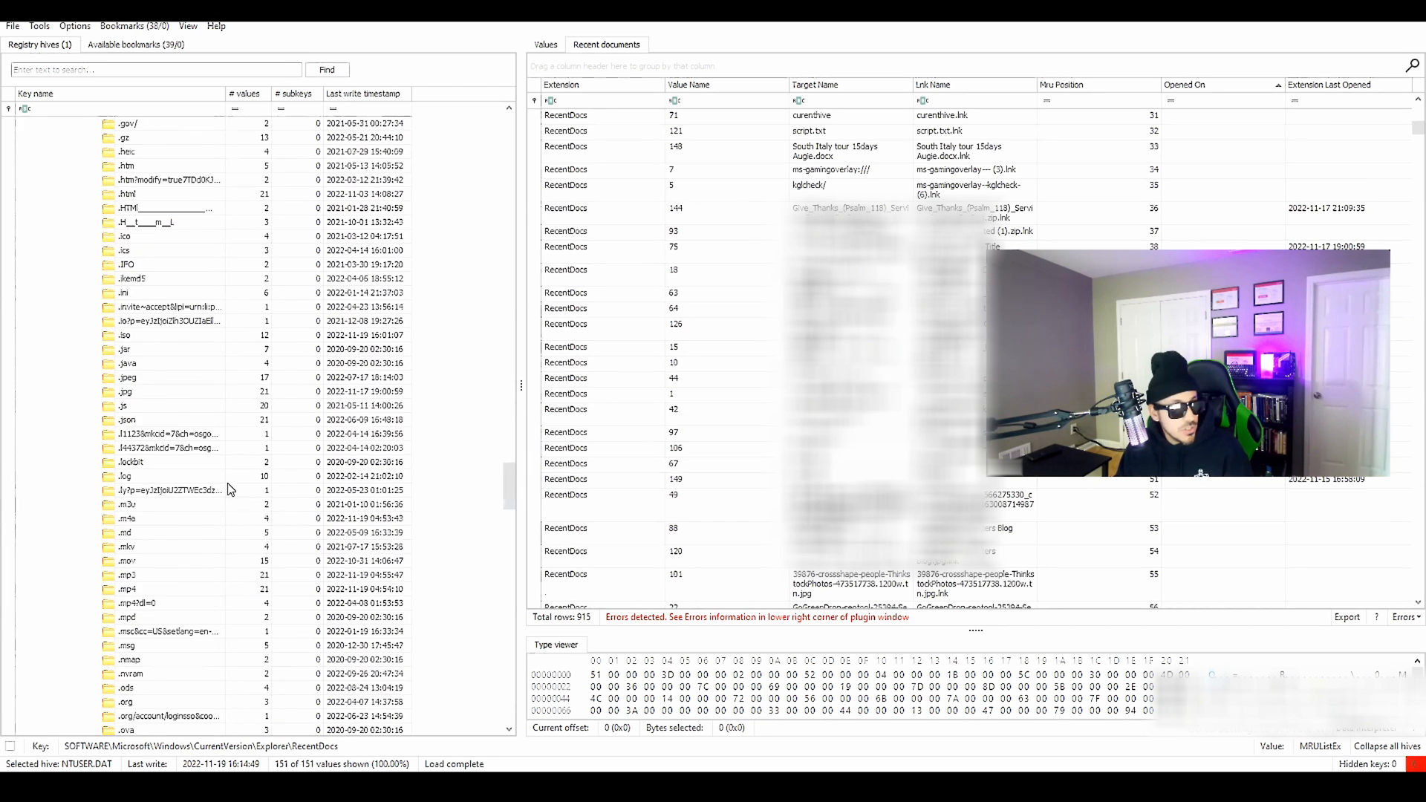
Show RecentDocs' .txt subkey listing recently opened text files by MRU position.
{"action": "left_click", "coordinate": [125, 532]}
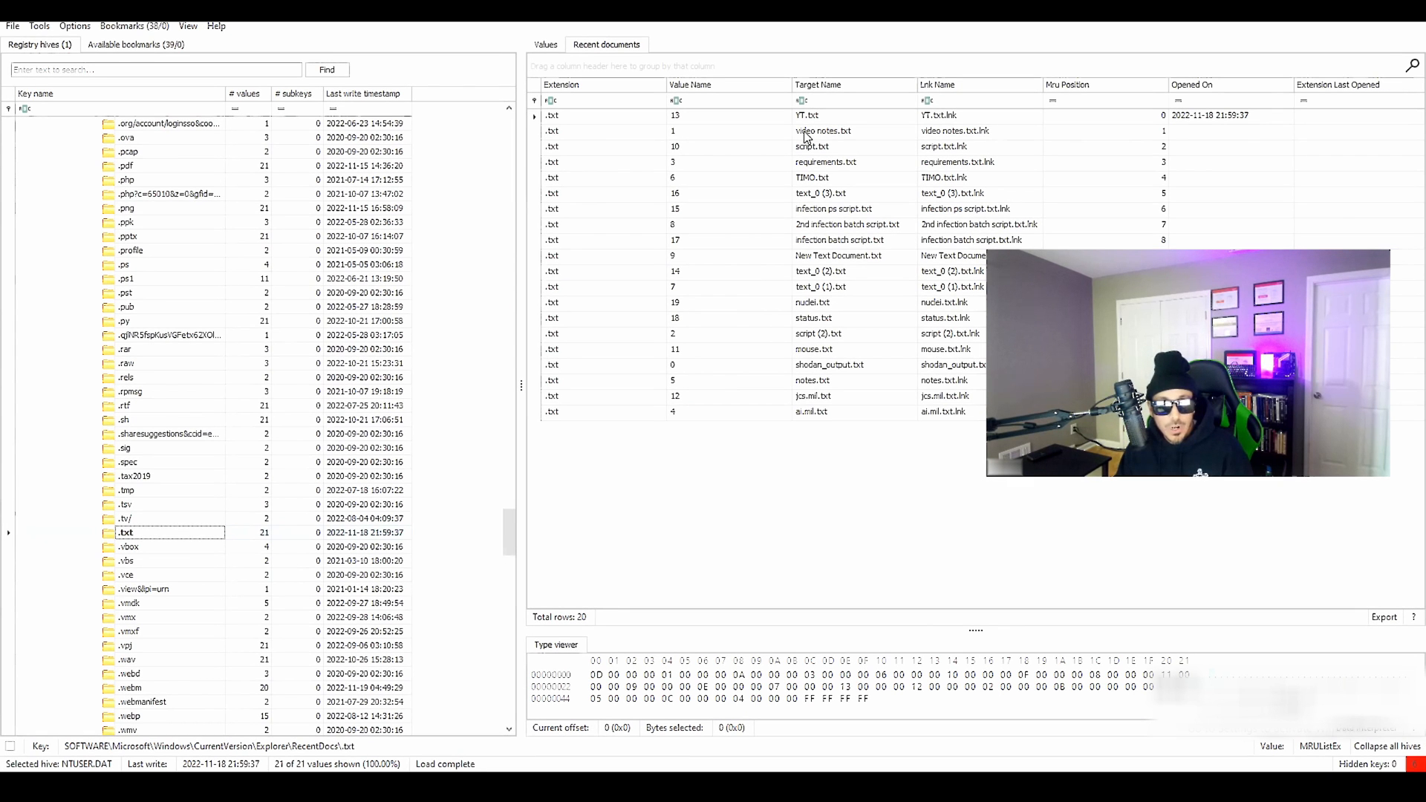
{"action": "mouse_move", "coordinate": [803, 218]}
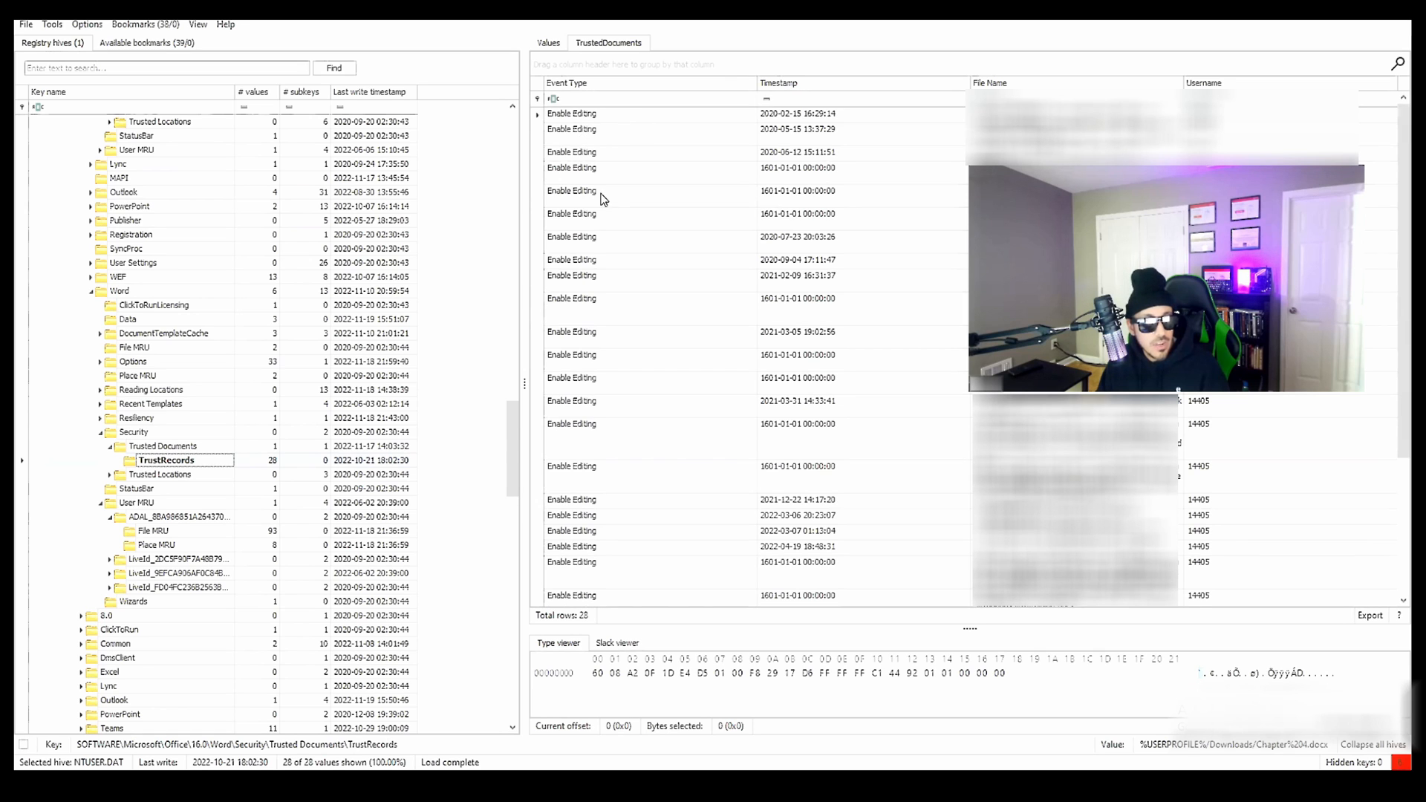
Show Excel's Trusted Documents key and its TrustRecords subkey of trusted spreadsheets.
{"action": "scroll", "scroll_direction": "down", "scroll_amount": 3}
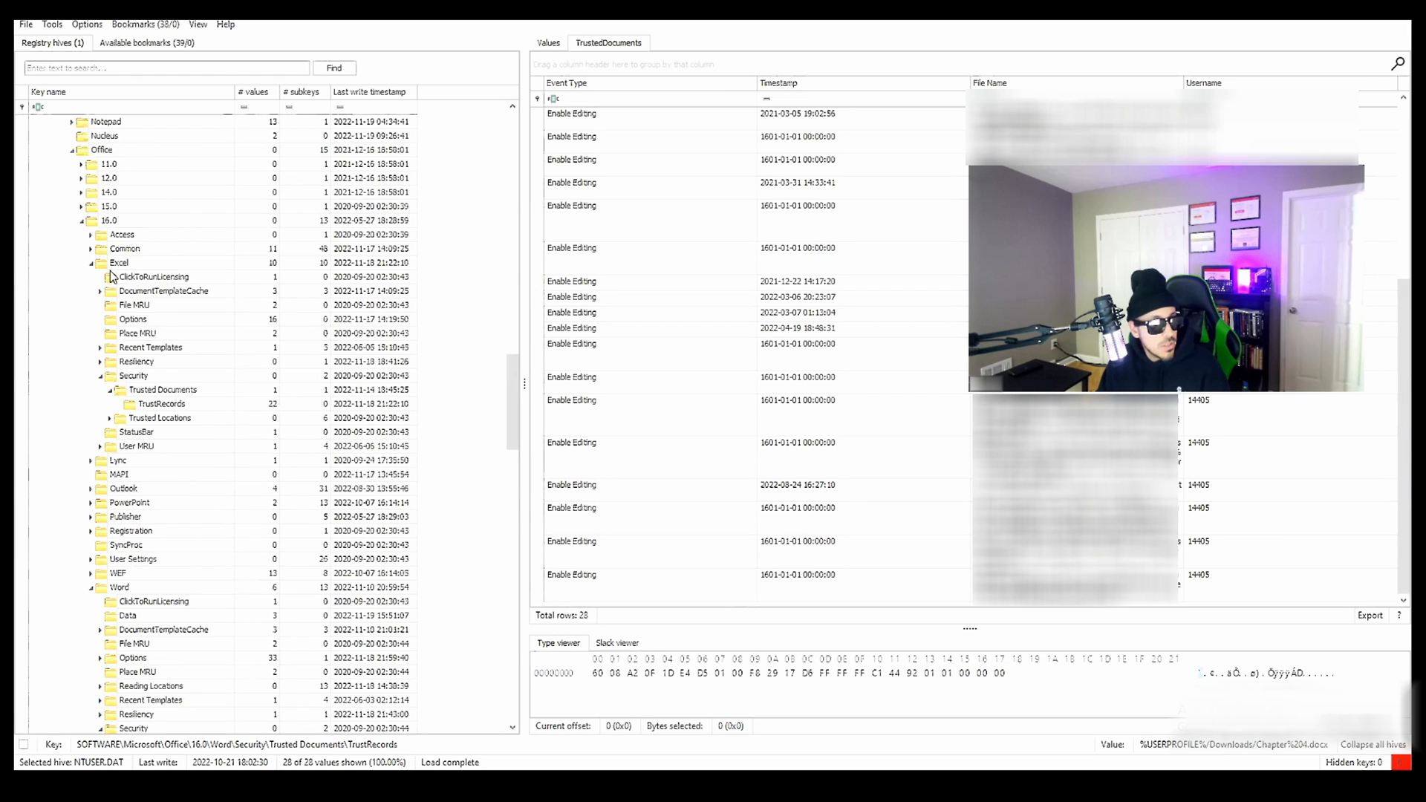
{"action": "left_click", "coordinate": [168, 389]}
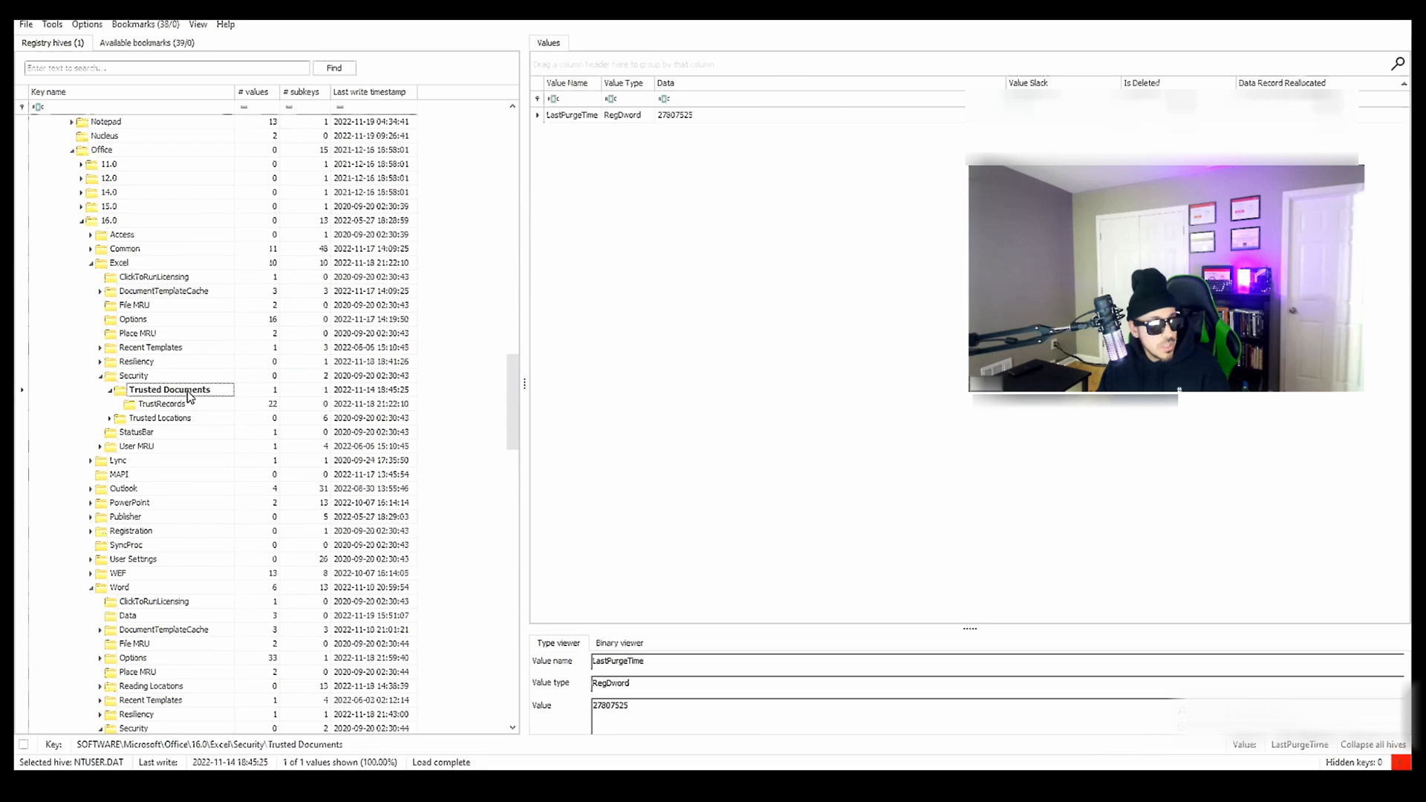
{"action": "left_click", "coordinate": [165, 403]}
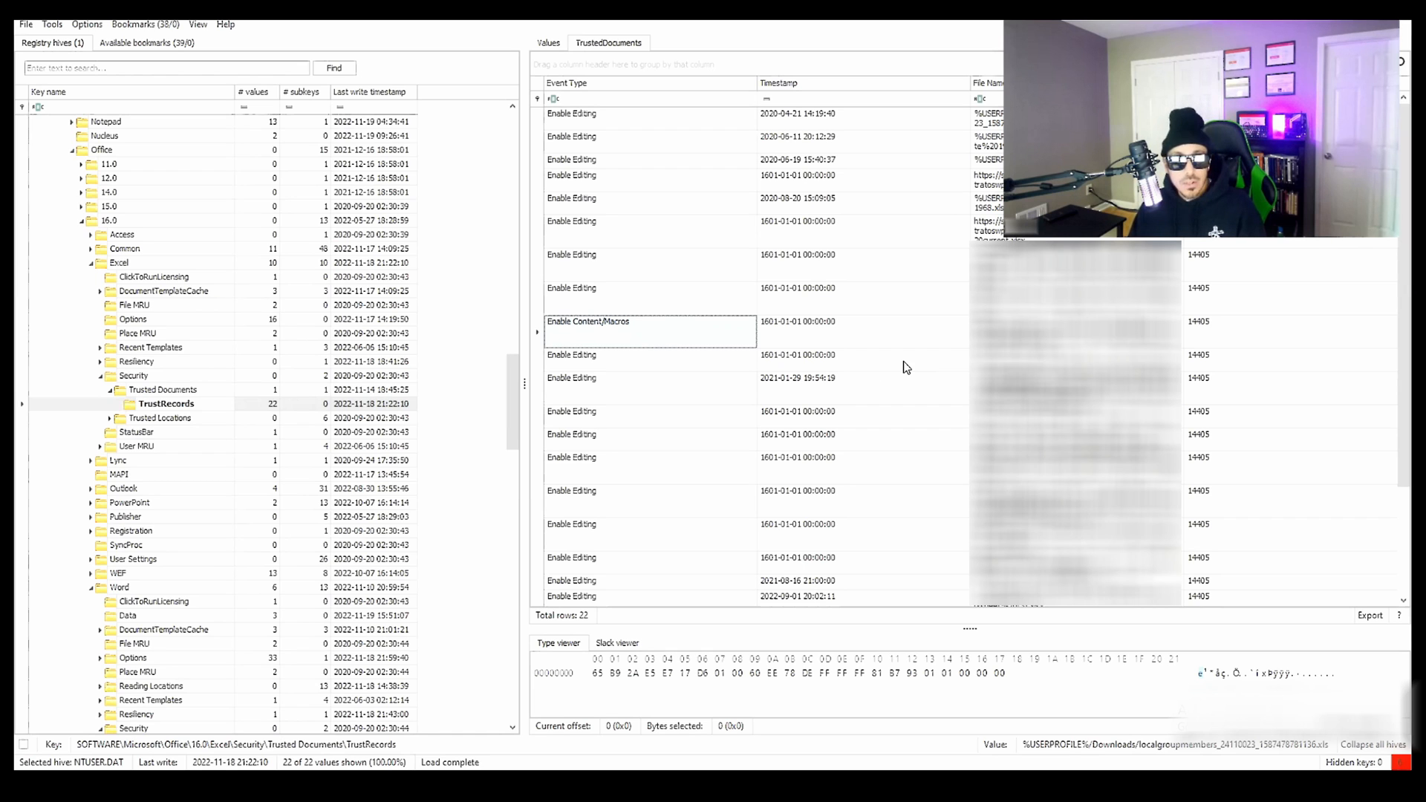
{"action": "mouse_move", "coordinate": [643, 342]}
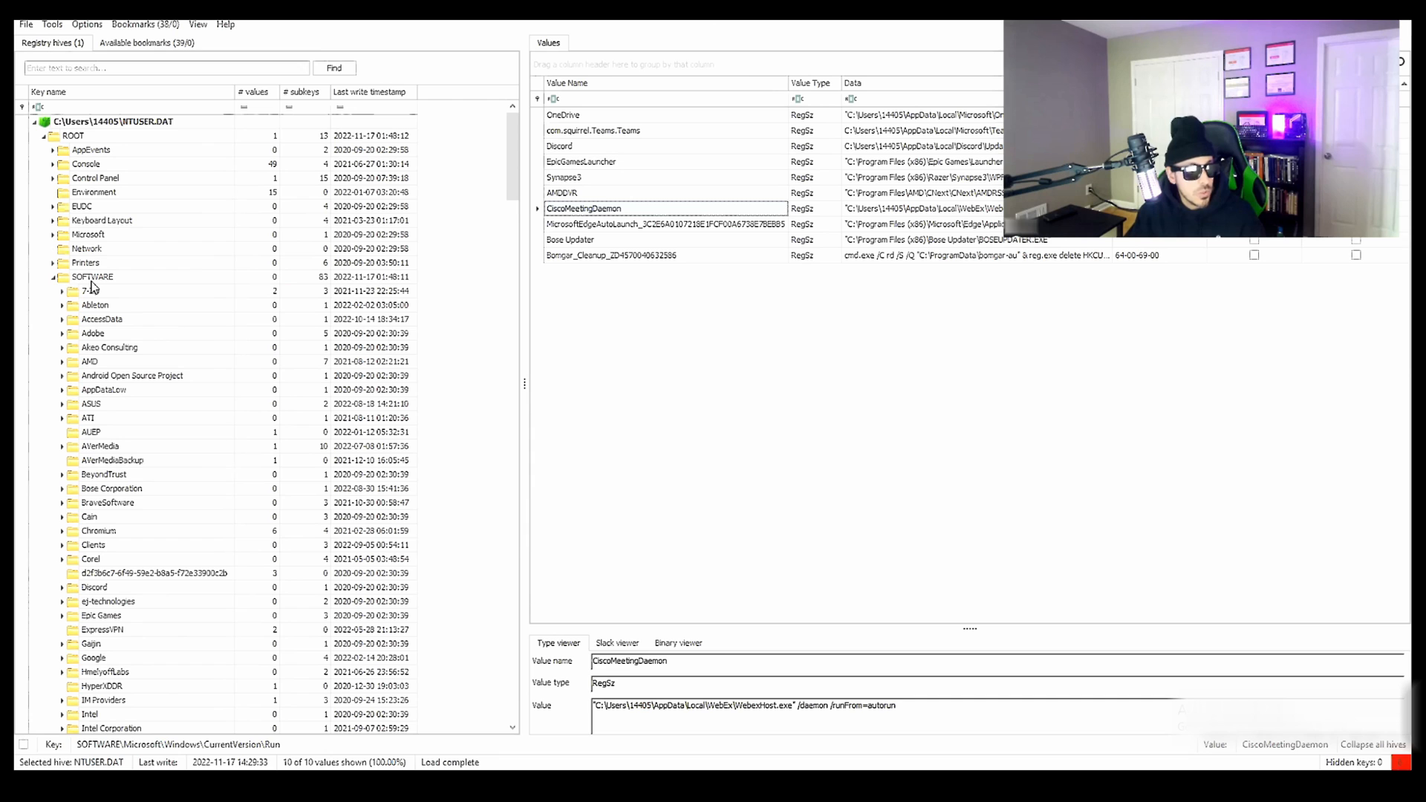
Reopen the Run key under Windows CurrentVersion listing autostart programs.
{"action": "scroll", "scroll_direction": "down", "scroll_amount": 3}
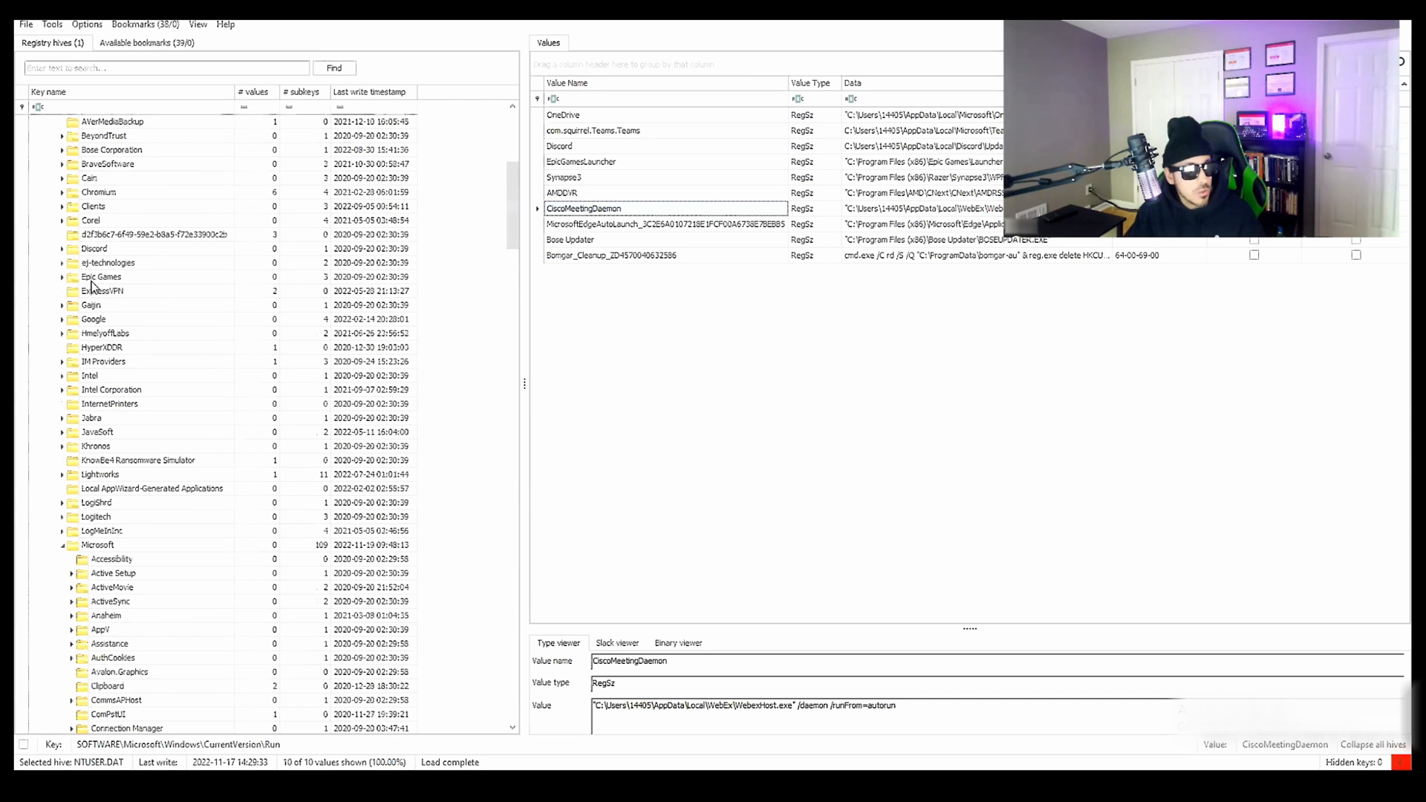
{"action": "scroll", "scroll_direction": "down", "scroll_amount": 3}
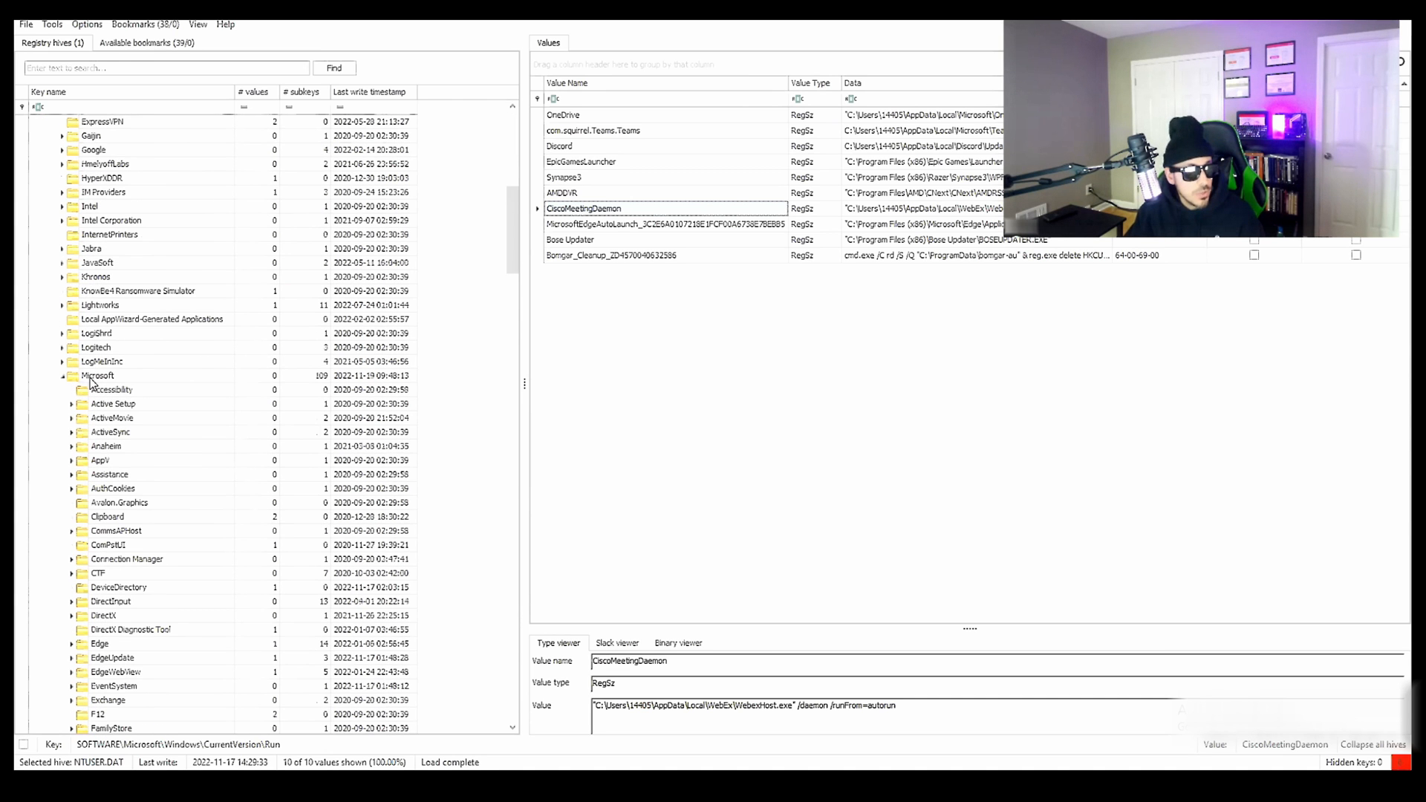
{"action": "scroll", "scroll_direction": "down", "scroll_amount": 3}
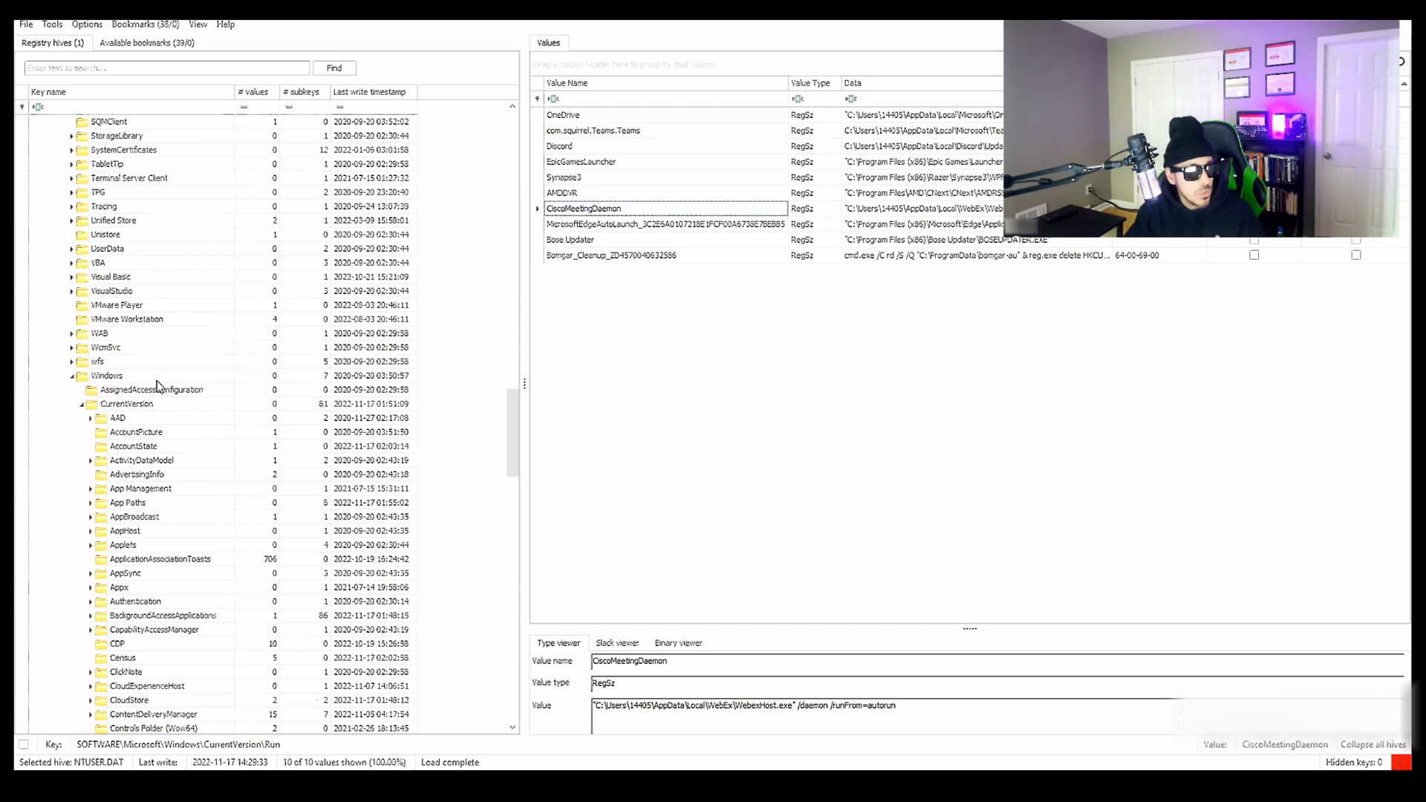
{"action": "scroll", "scroll_direction": "down", "scroll_amount": 3}
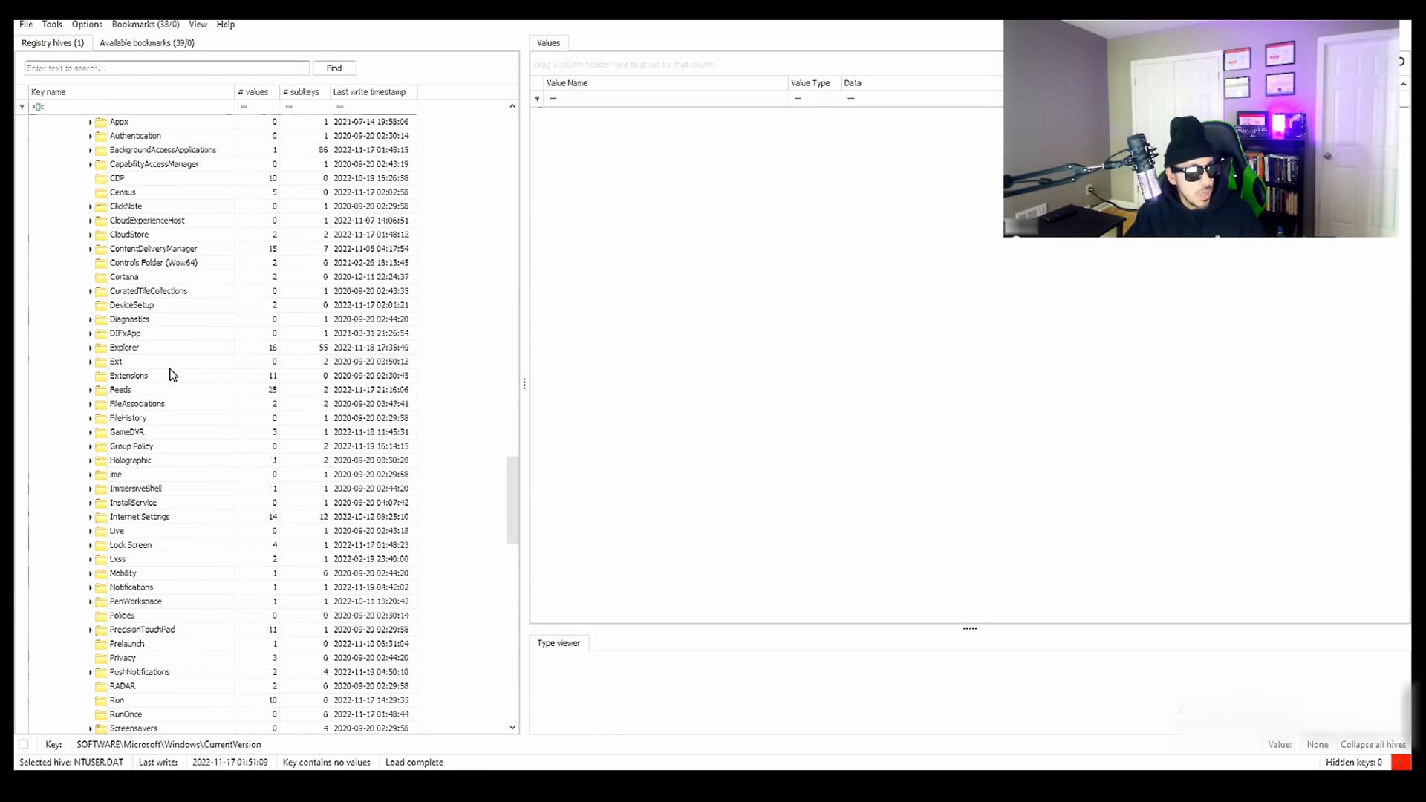
{"action": "scroll", "scroll_direction": "down", "scroll_amount": 3}
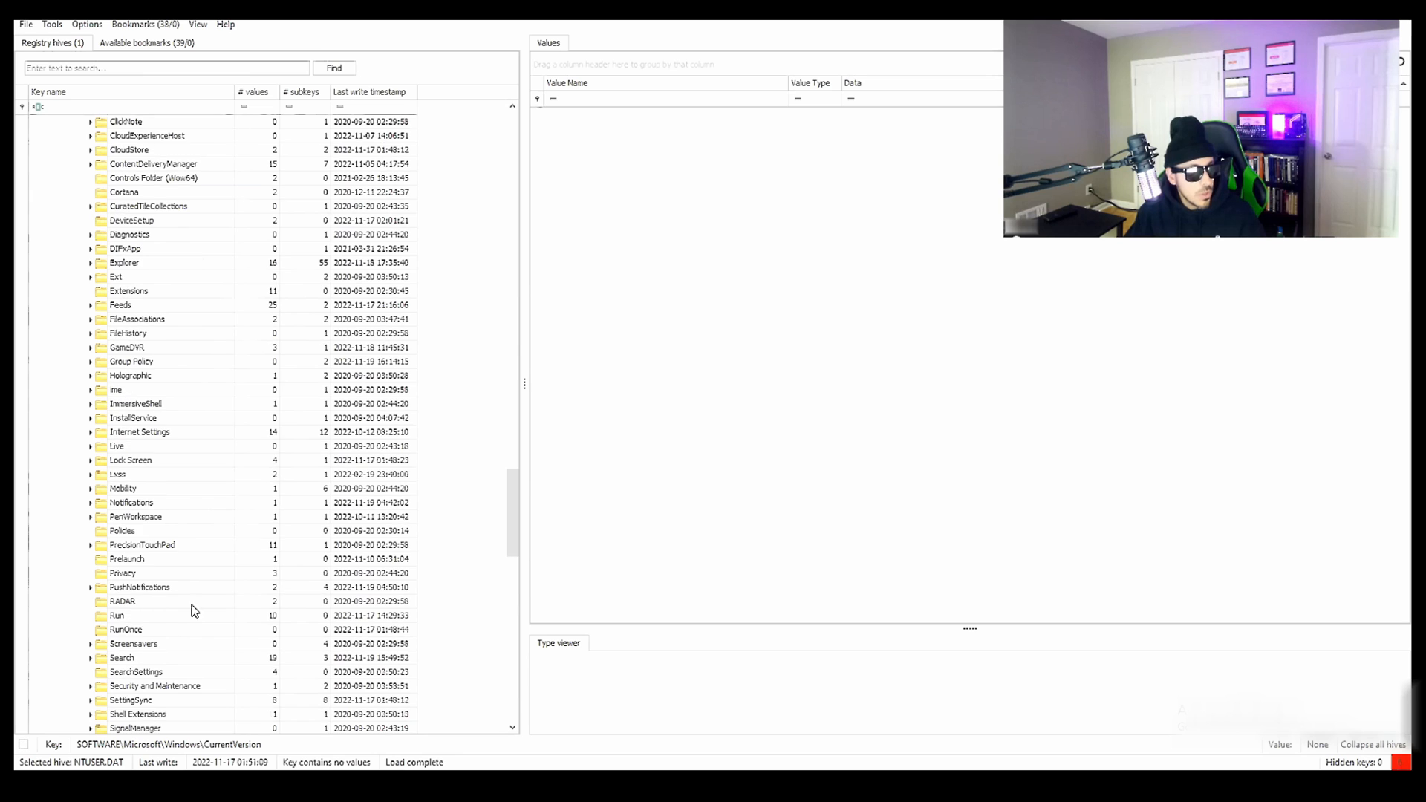
{"action": "left_click", "coordinate": [116, 615]}
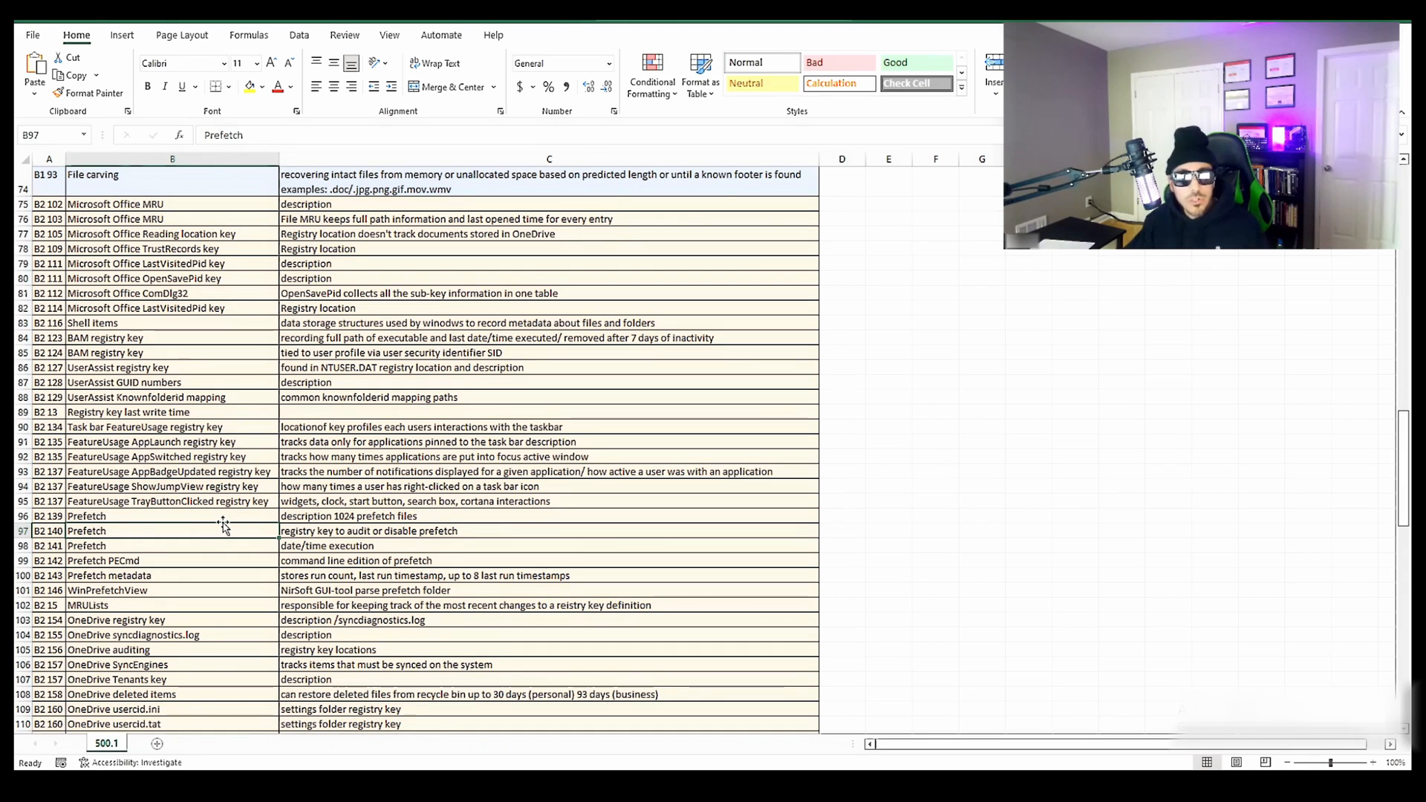
{"action": "mouse_move", "coordinate": [707, 416]}
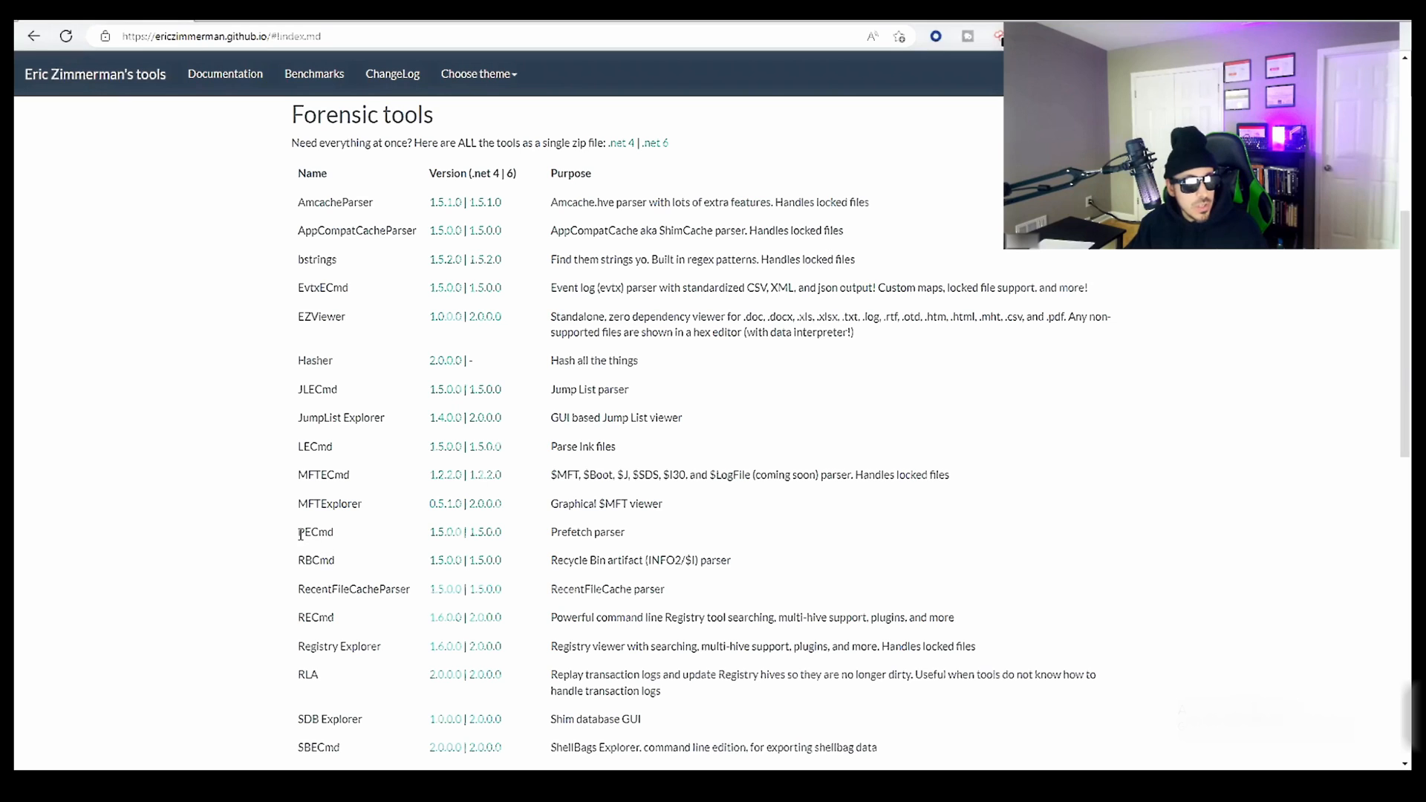
{"action": "double_click", "coordinate": [315, 532]}
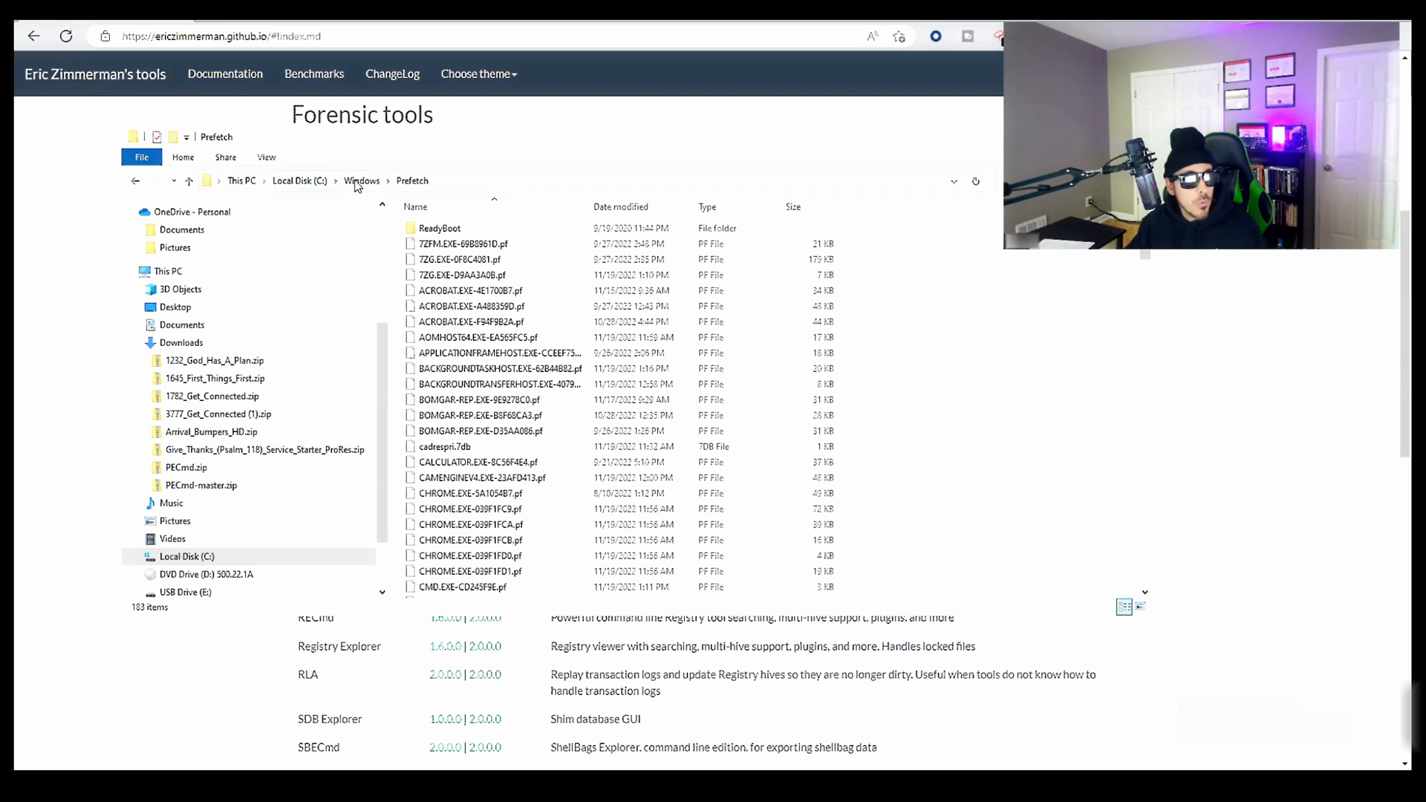
Browse the Prefetch .pf files, then go to the New Volume (F:) drive.
{"action": "scroll", "scroll_direction": "down", "scroll_amount": 3}
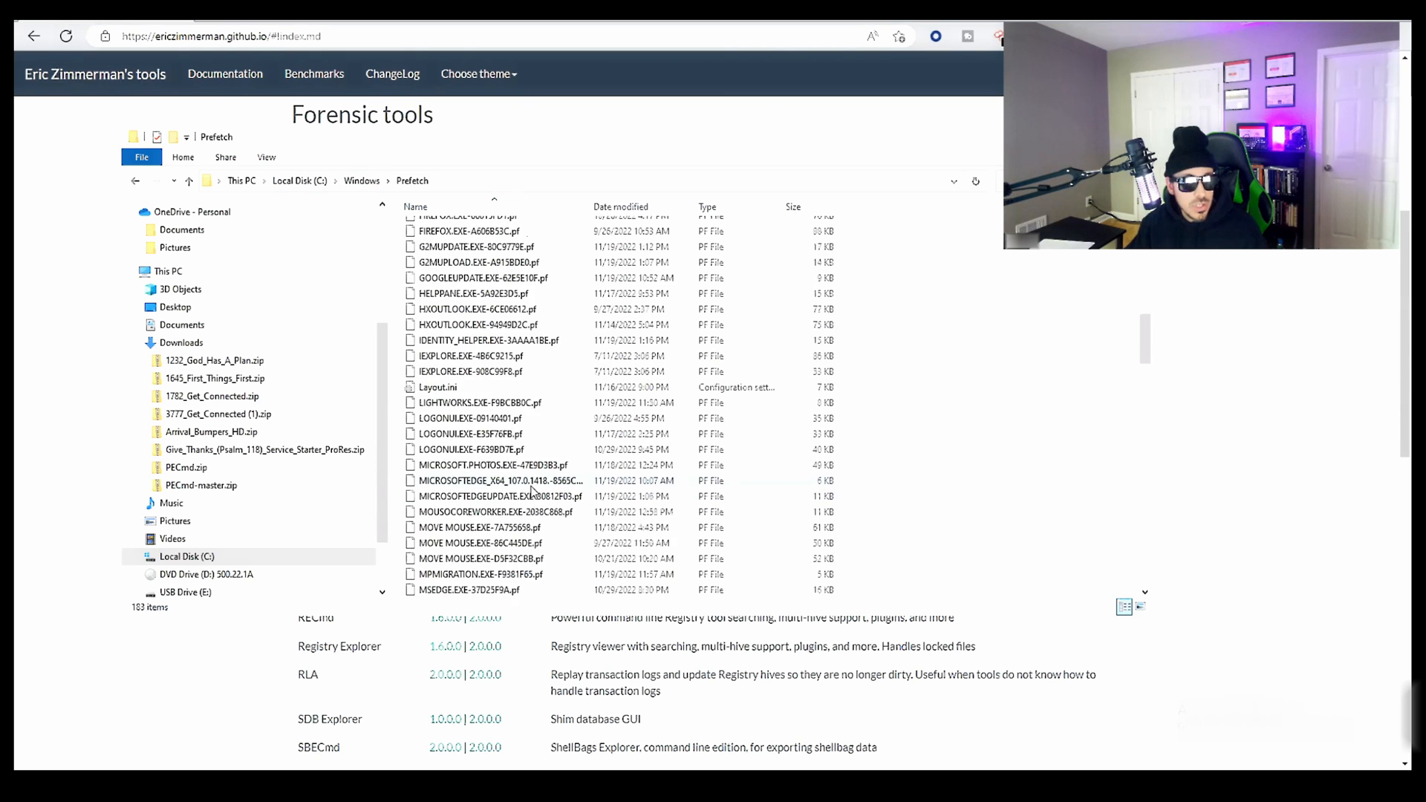
{"action": "scroll", "scroll_direction": "down", "scroll_amount": 3}
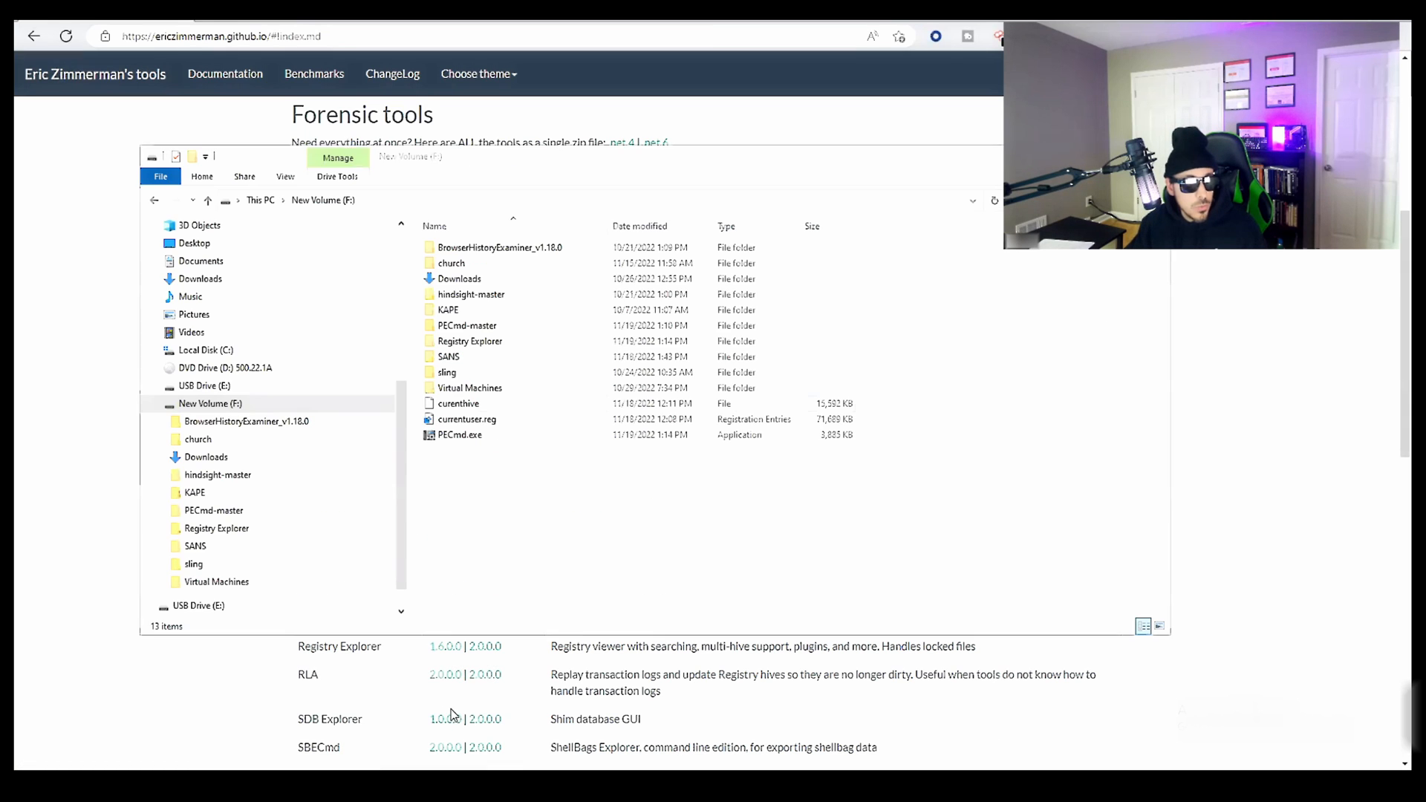
{"action": "left_click", "coordinate": [460, 434]}
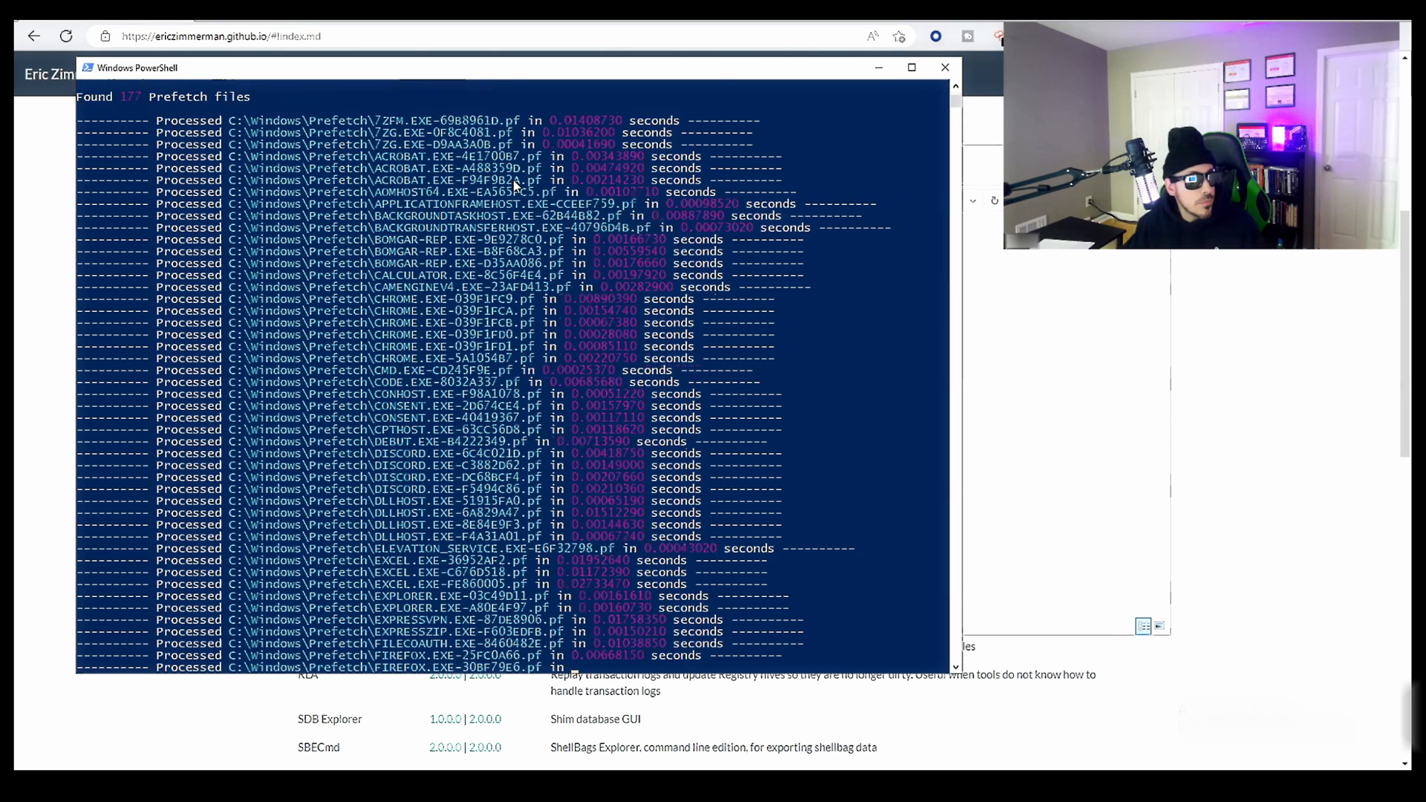
Review PECmd's PowerShell output as it processes the 177 Prefetch files.
{"action": "scroll", "scroll_direction": "down", "scroll_amount": 3}
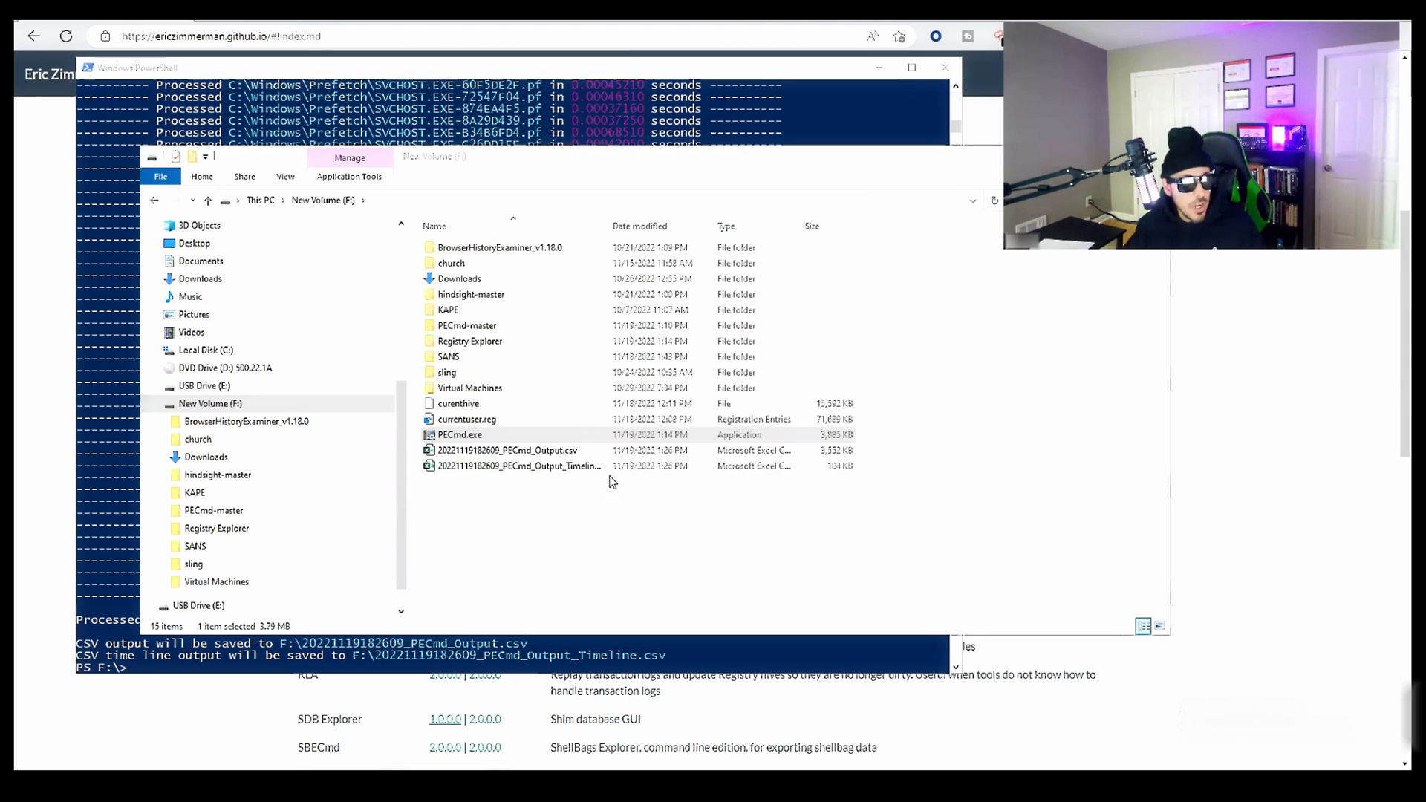
{"action": "left_click", "coordinate": [510, 450]}
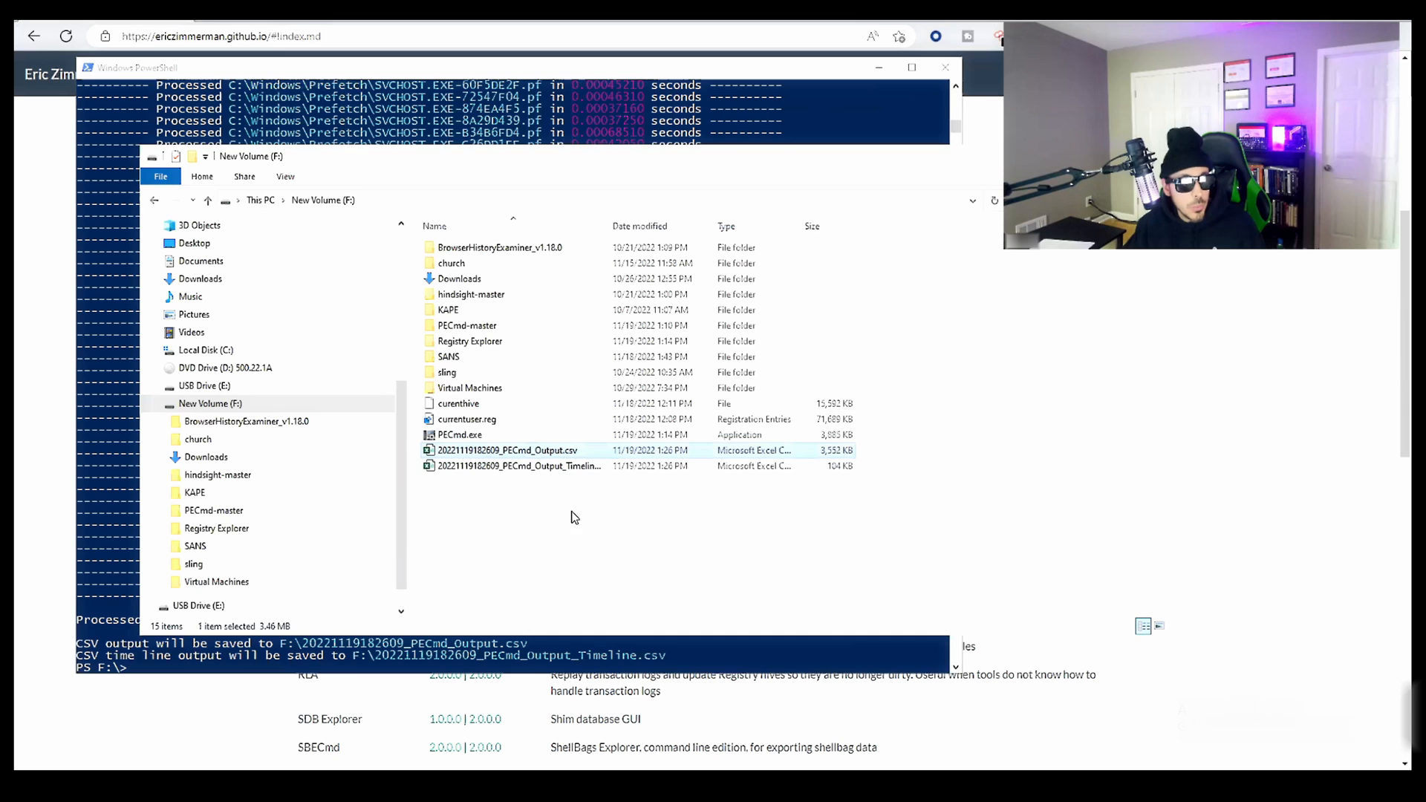
{"action": "double_click", "coordinate": [508, 449]}
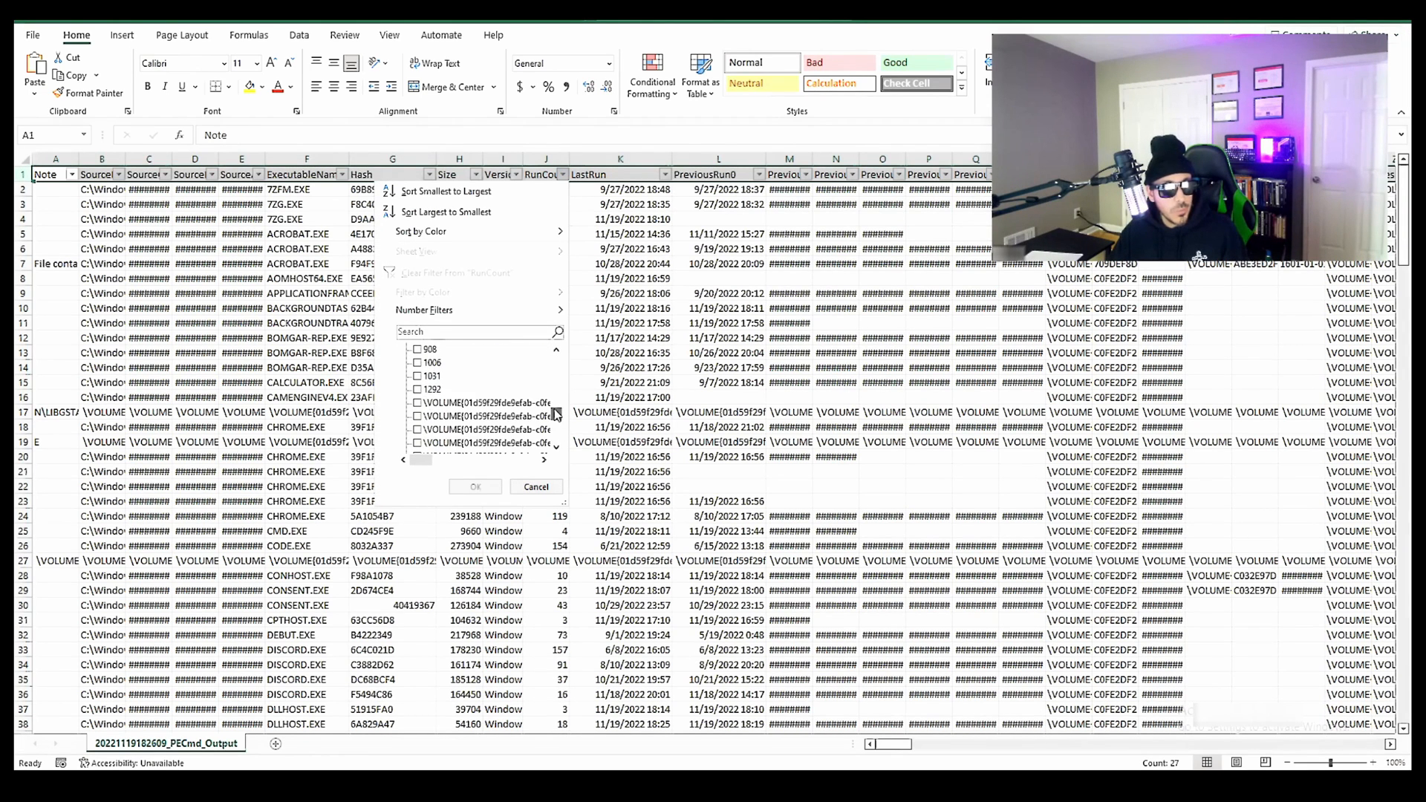
Keep only the RunCount 1292 MSEDGE entry and inspect its run count and last-accessed time.
{"action": "left_click", "coordinate": [474, 486]}
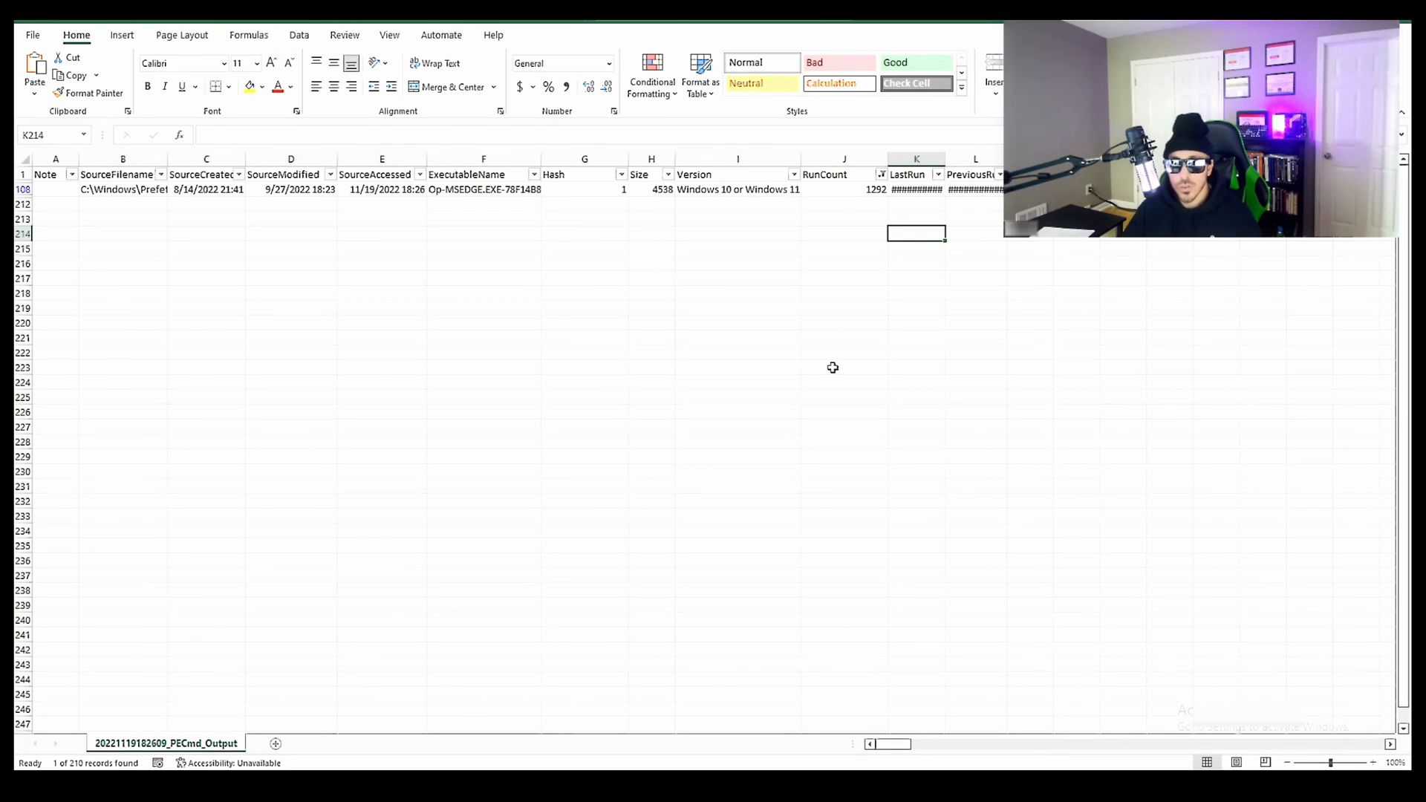
{"action": "left_click", "coordinate": [483, 189]}
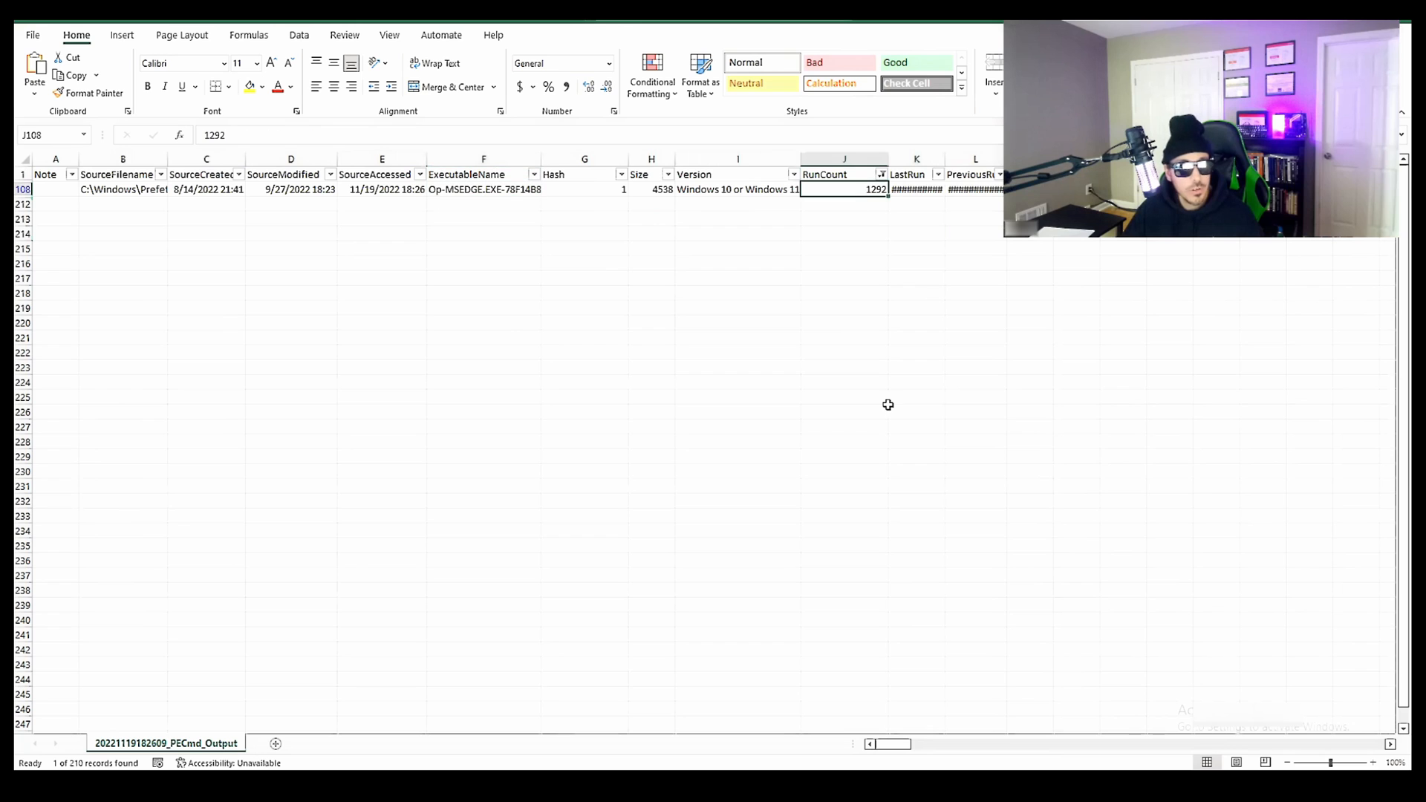
{"action": "mouse_move", "coordinate": [452, 297]}
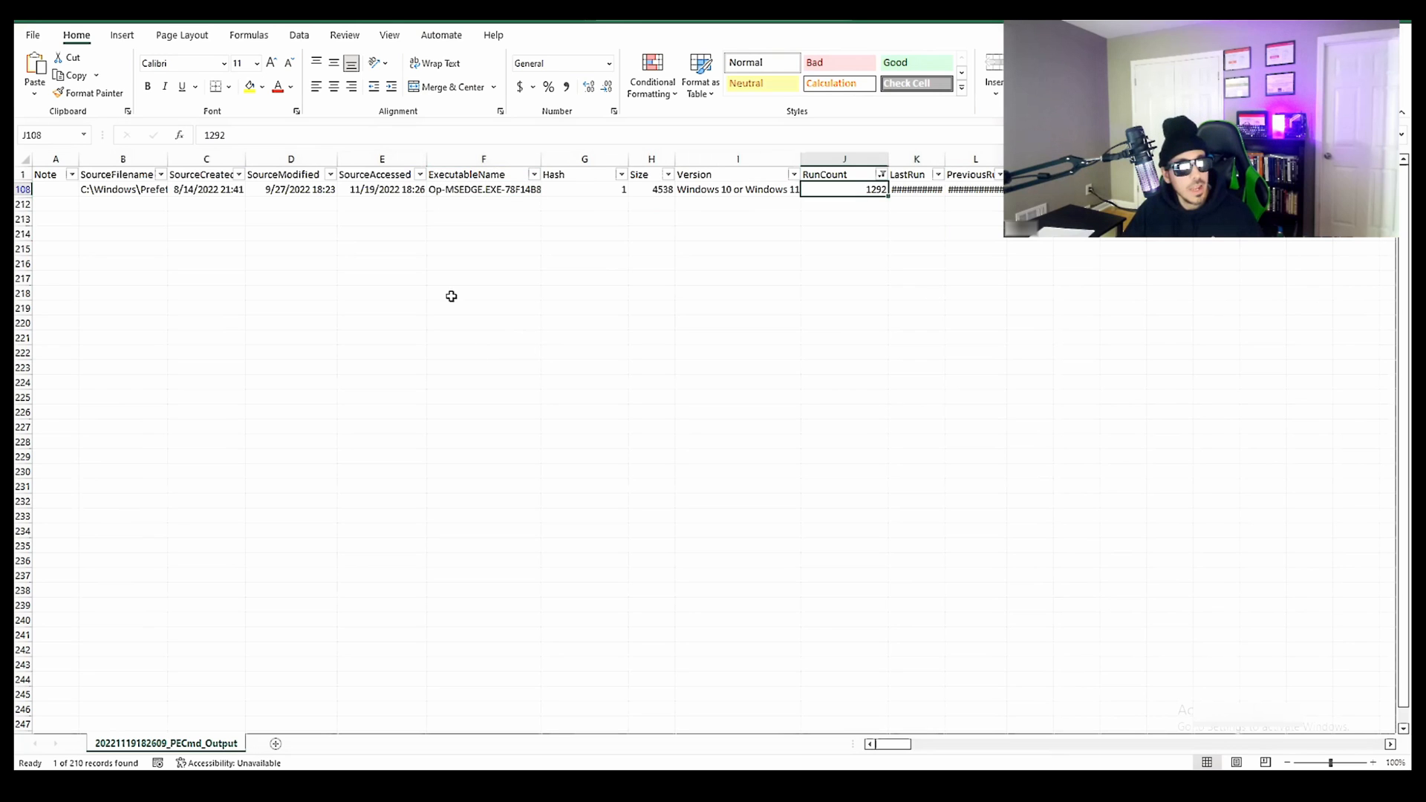
{"action": "left_click", "coordinate": [381, 189]}
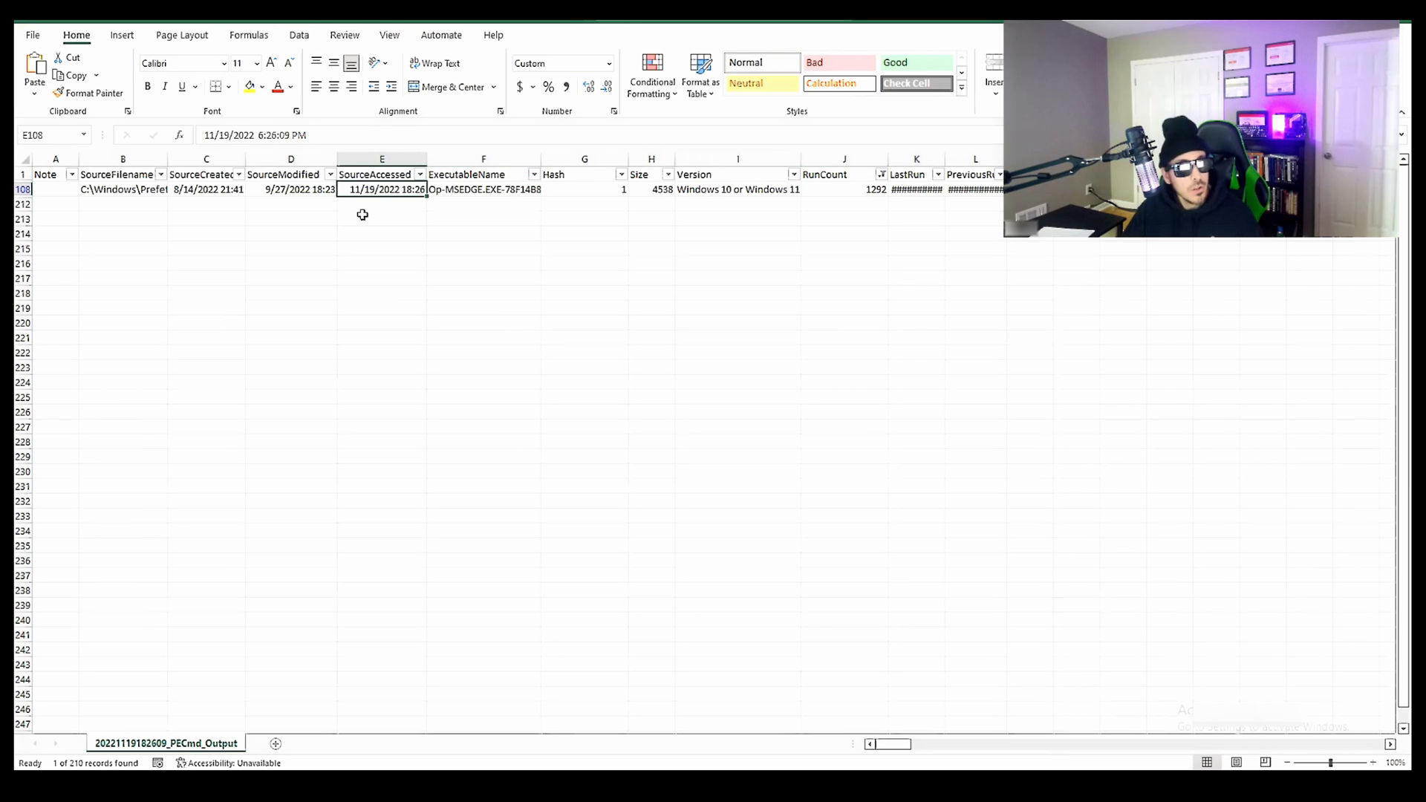
{"action": "scroll", "scroll_direction": "up", "scroll_amount": 3}
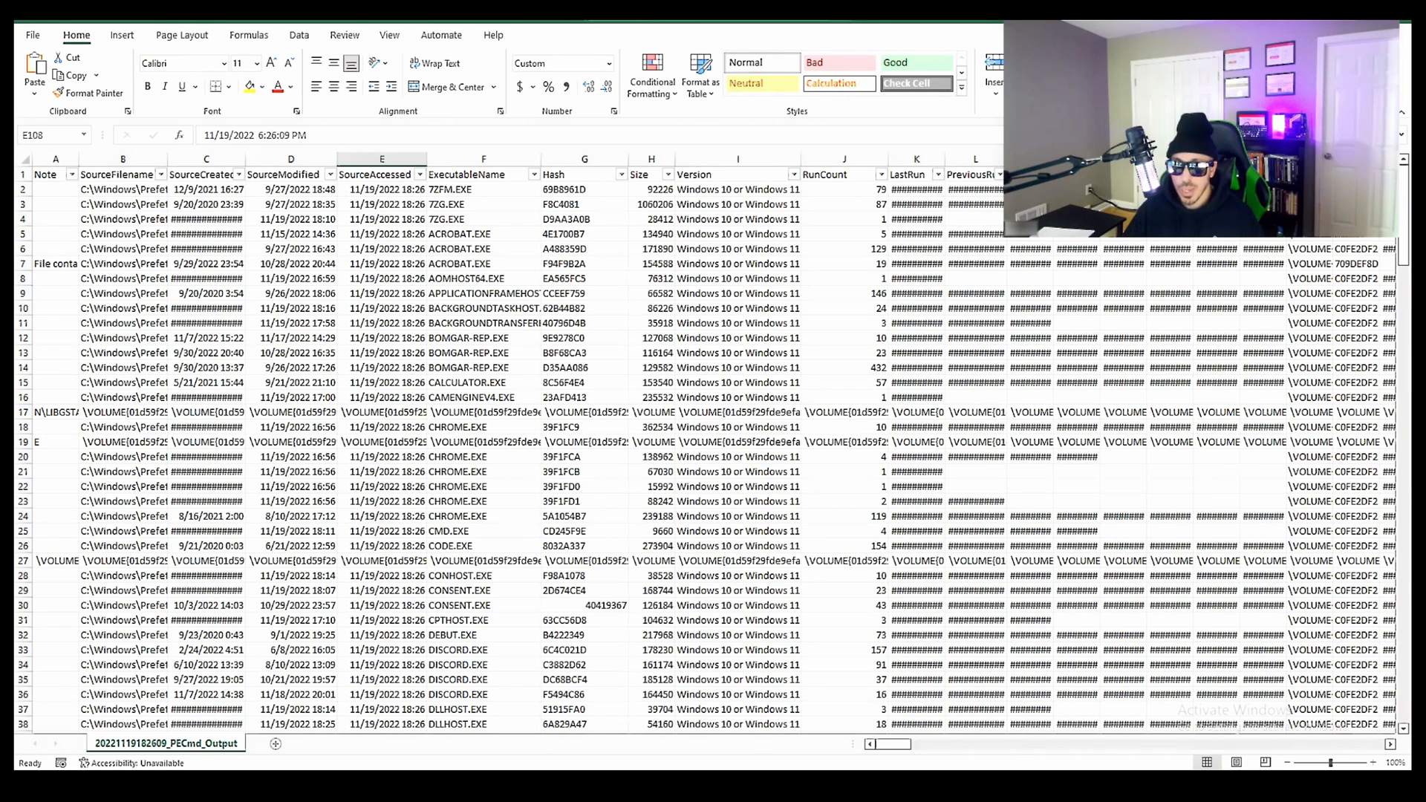
Pick out the CALCULATOR.EXE entry and review the remaining executable rows of the output.
{"action": "left_click", "coordinate": [482, 381]}
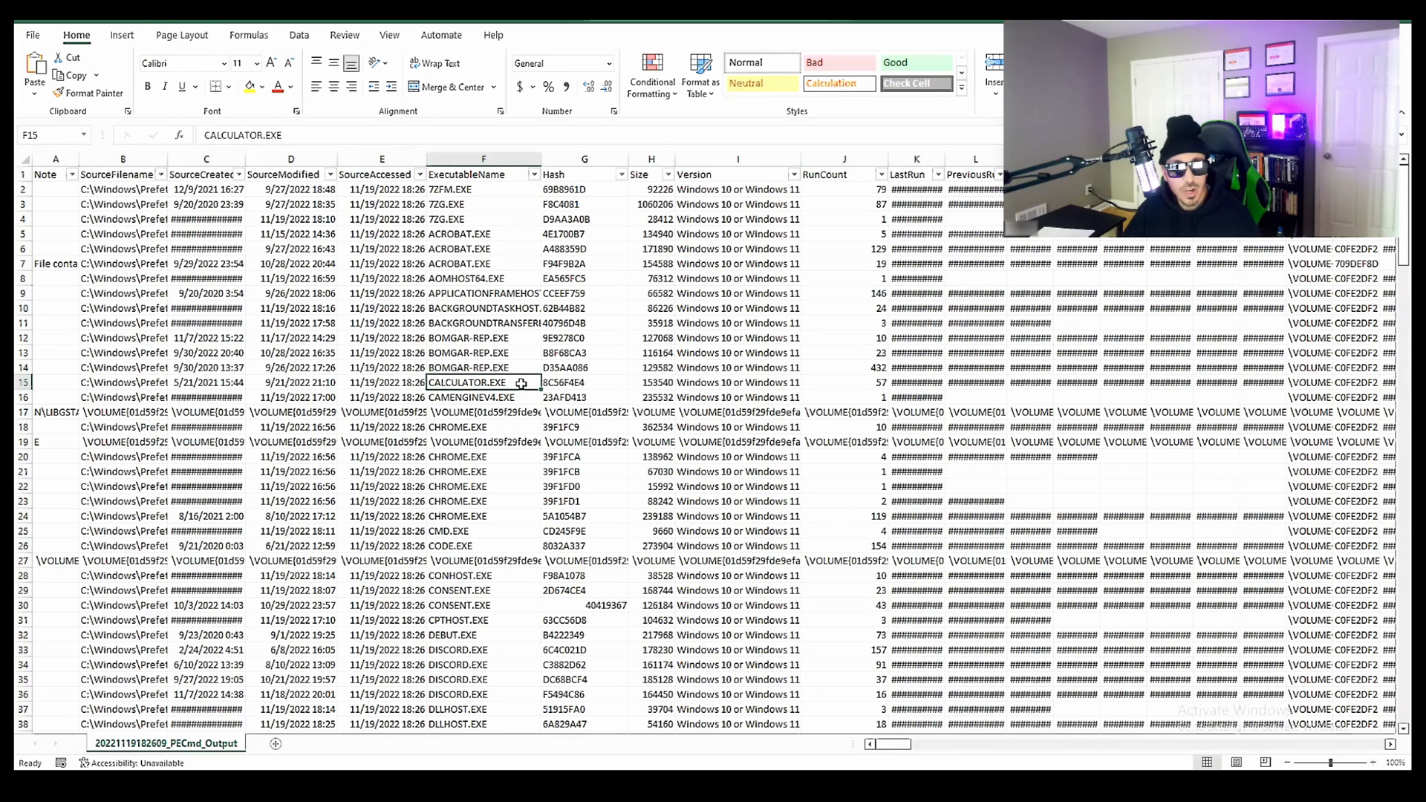
{"action": "left_click_drag", "start_coordinate": [483, 381], "coordinate": [916, 381]}
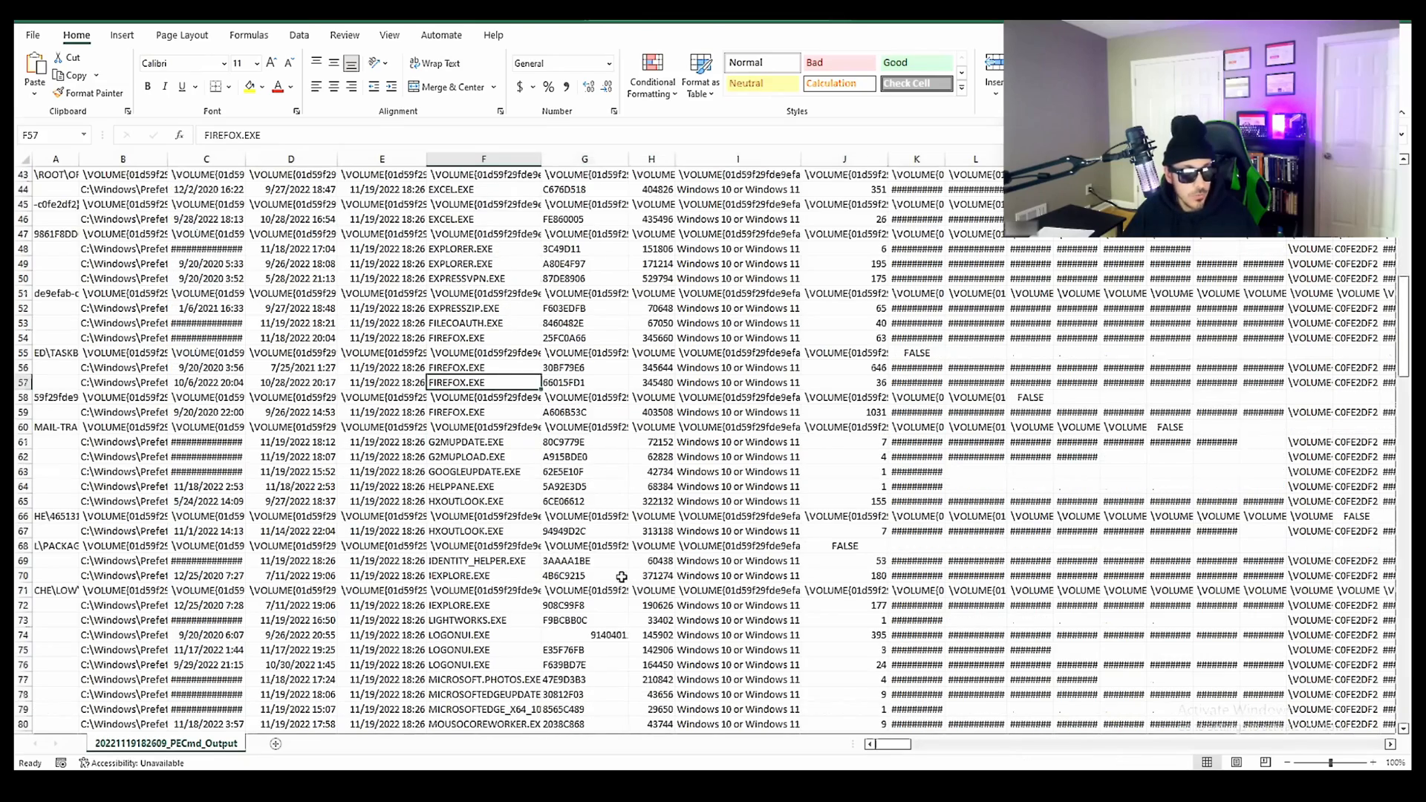
{"action": "scroll", "scroll_direction": "down", "scroll_amount": 3}
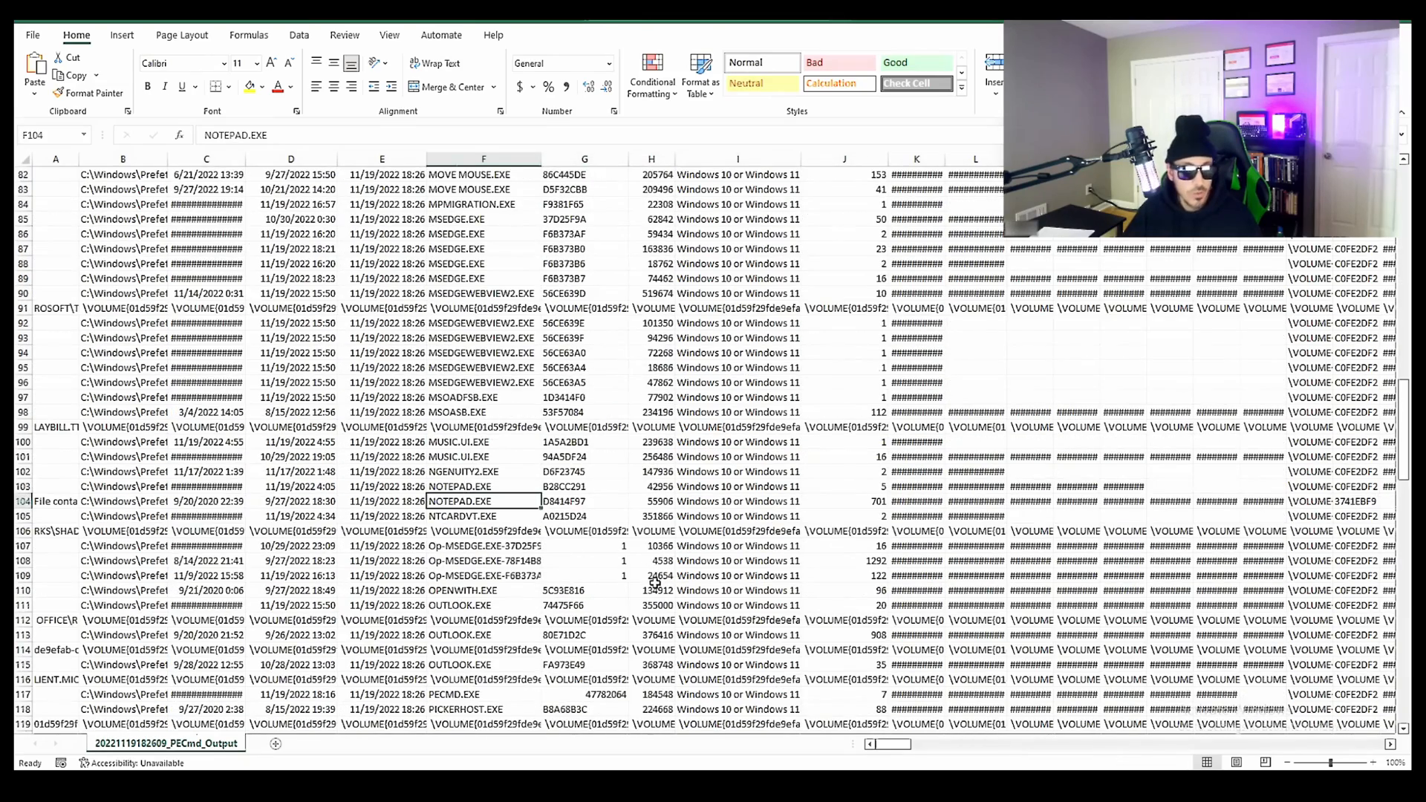
{"action": "scroll", "scroll_direction": "down", "scroll_amount": 3}
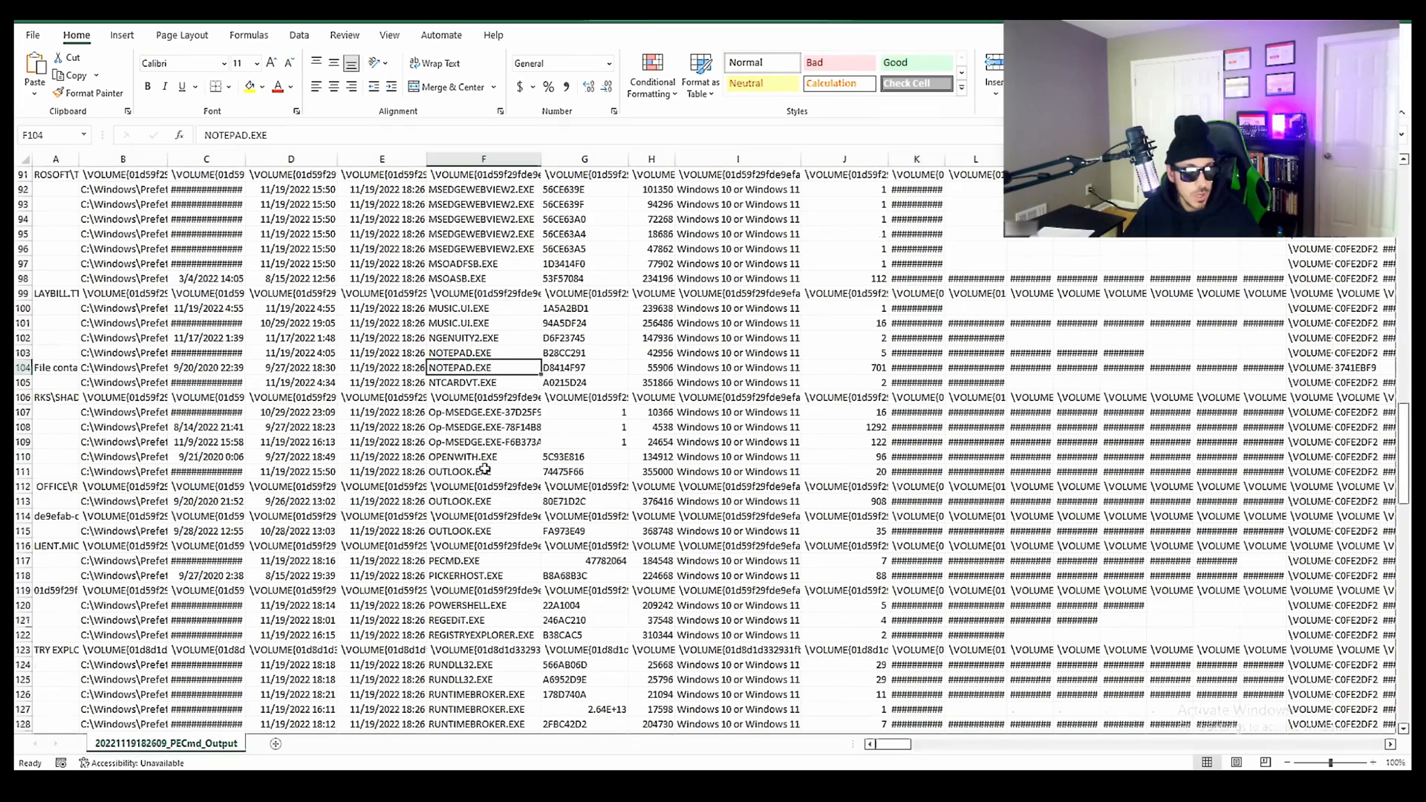
{"action": "scroll", "scroll_direction": "down", "scroll_amount": 3}
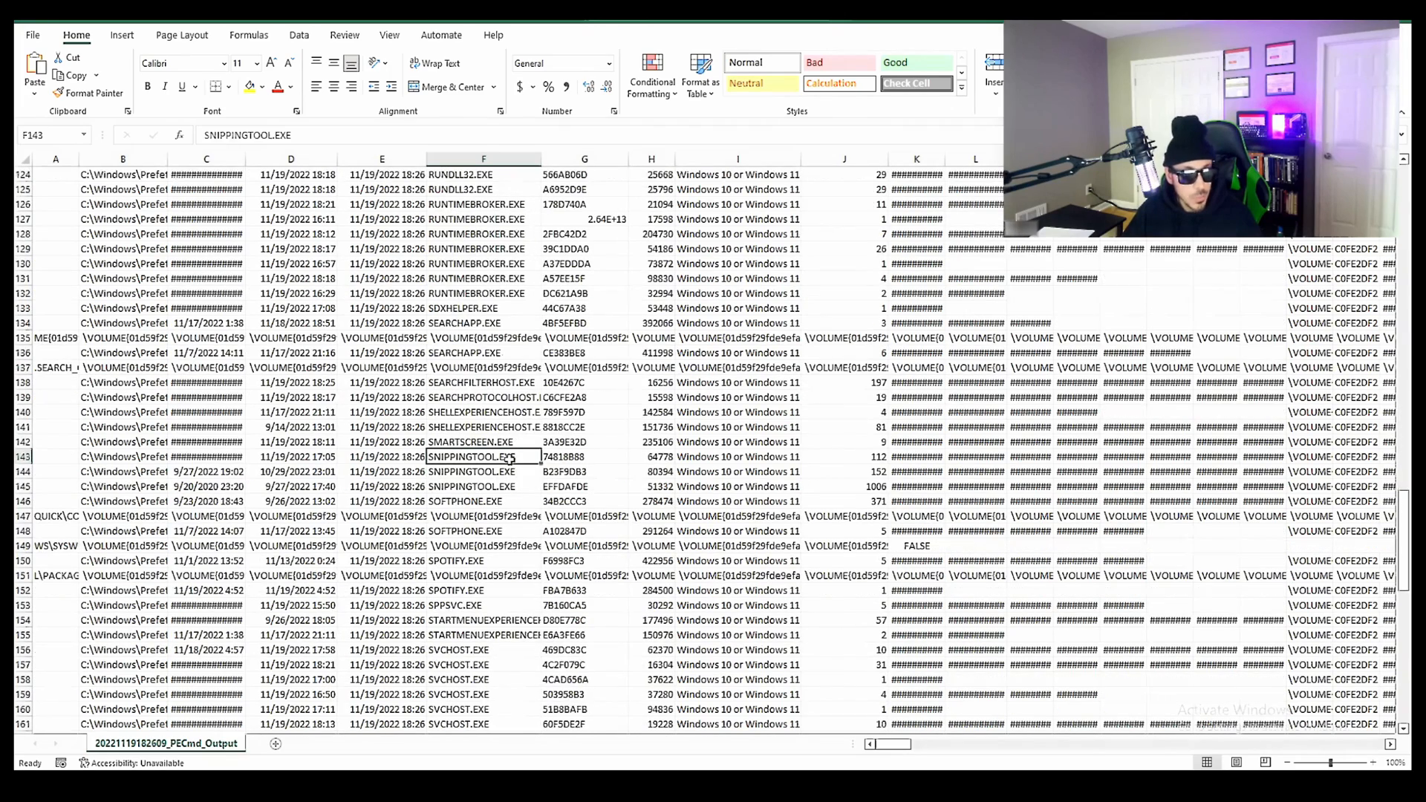
{"action": "scroll", "scroll_direction": "down", "scroll_amount": 3}
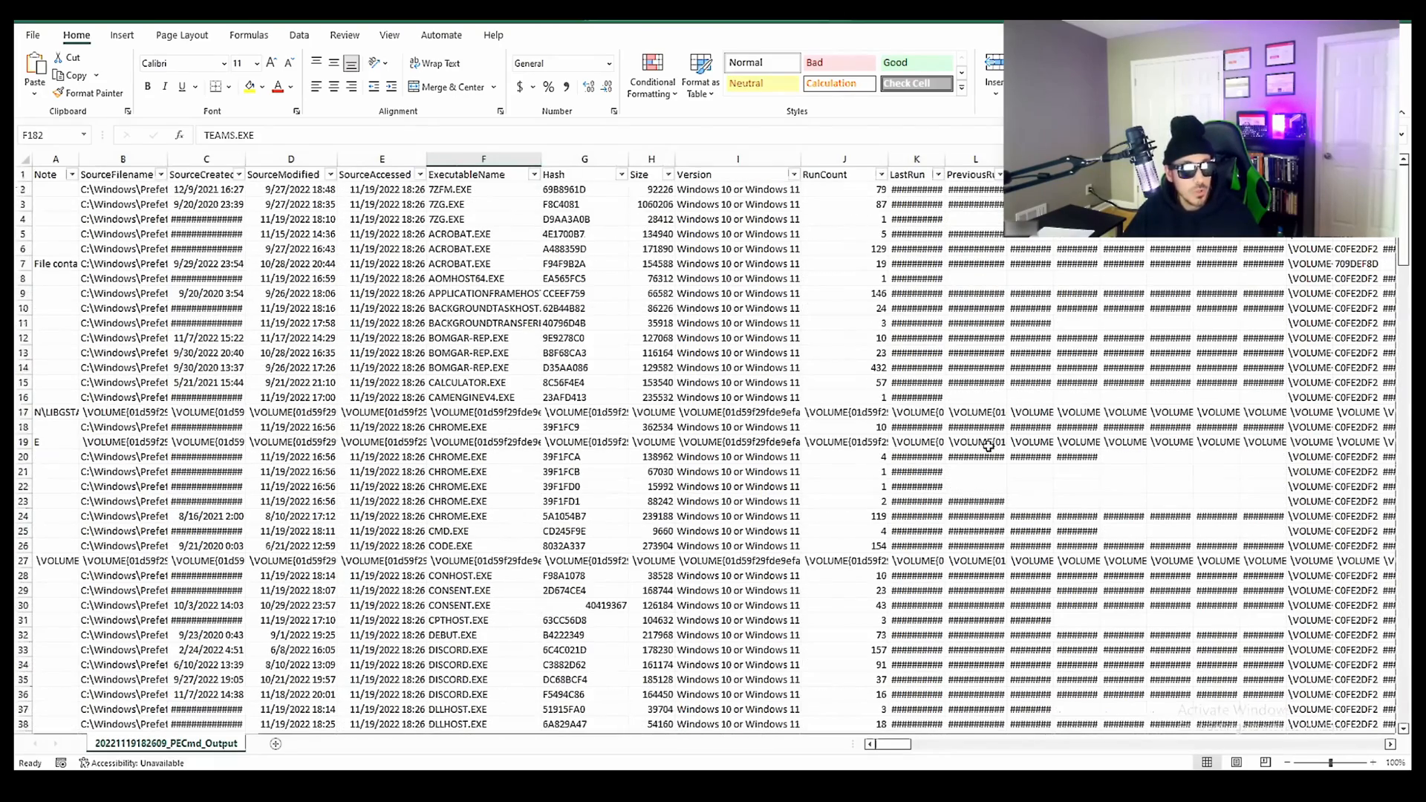
{"action": "left_click", "coordinate": [381, 159]}
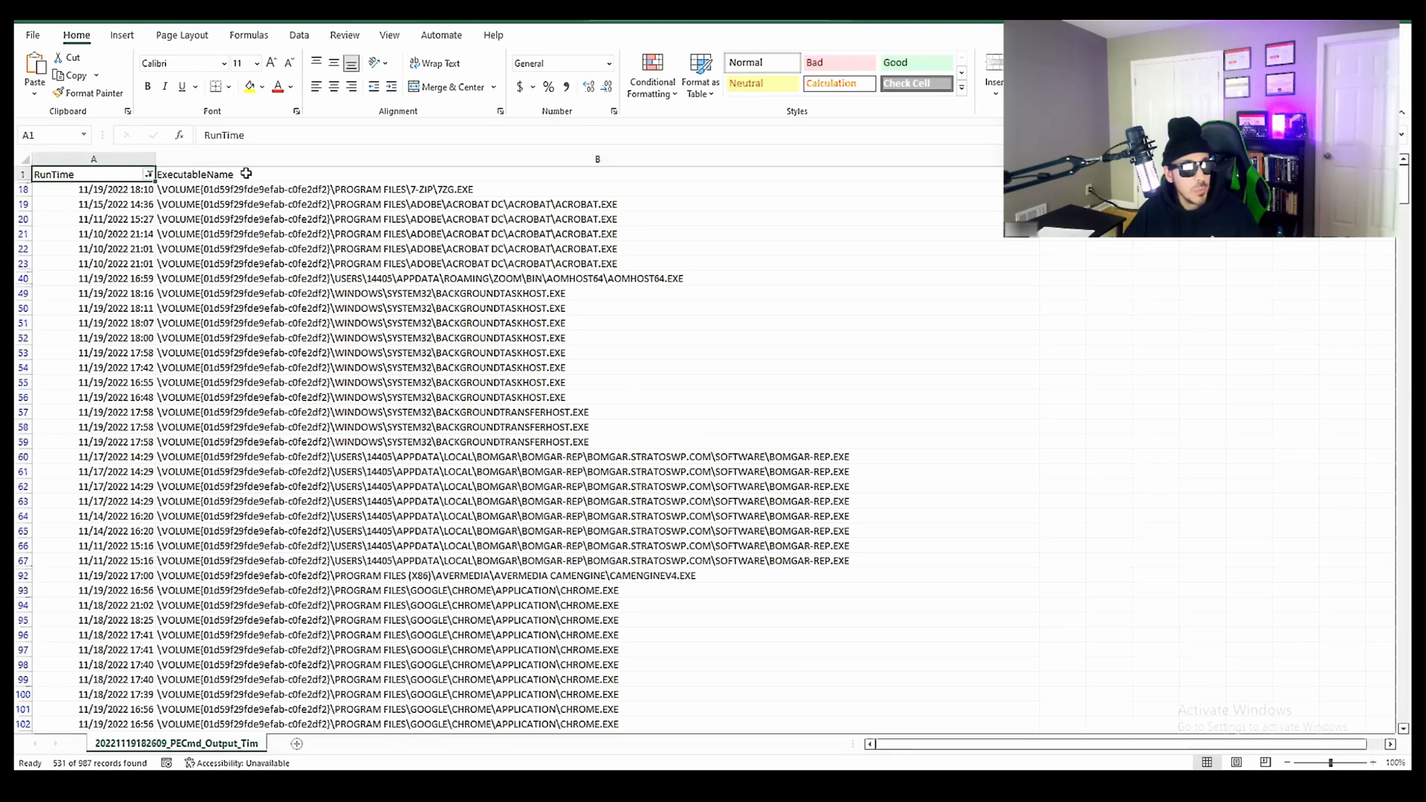
Filter the RunTime column to 2022 > November > day 19 only.
{"action": "left_click", "coordinate": [195, 174]}
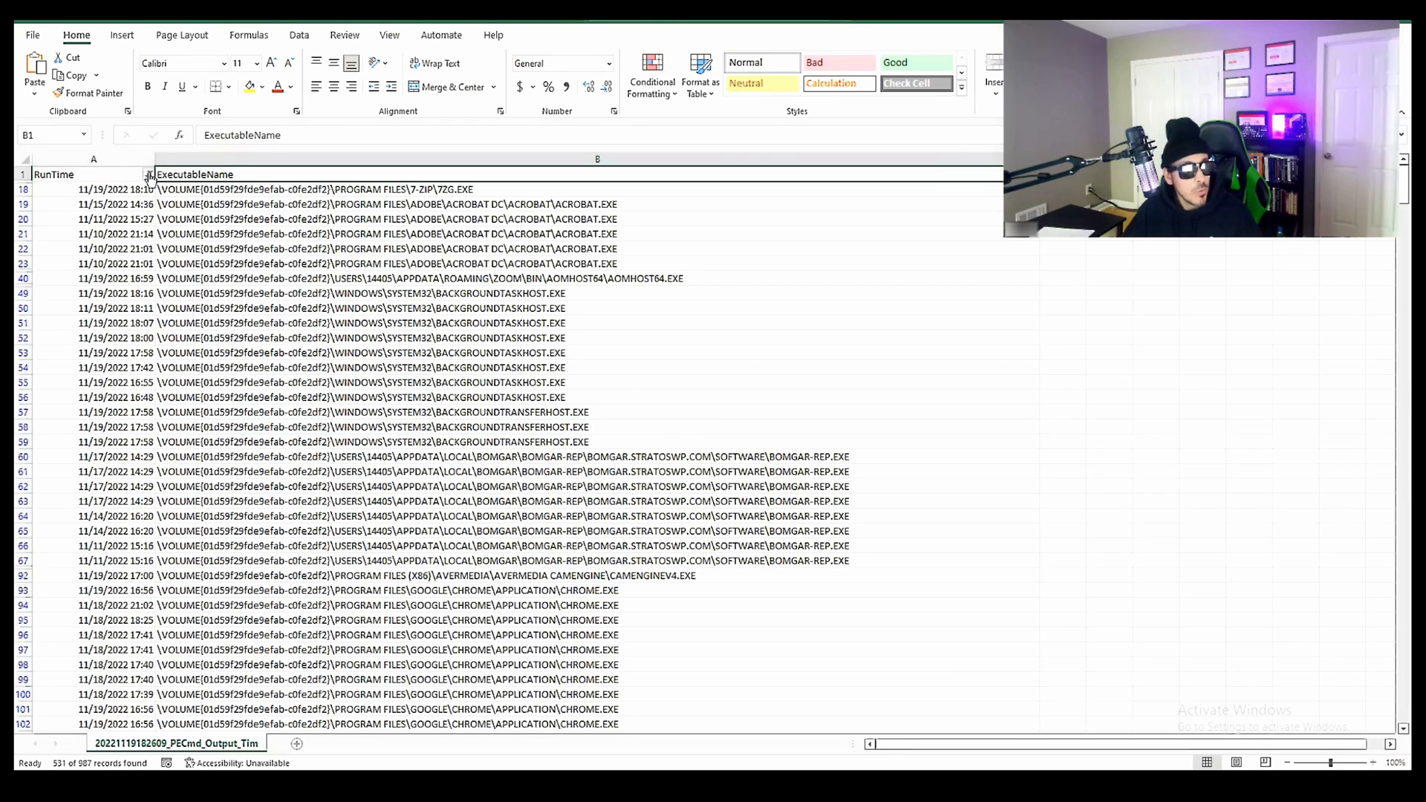
{"action": "left_click", "coordinate": [145, 175]}
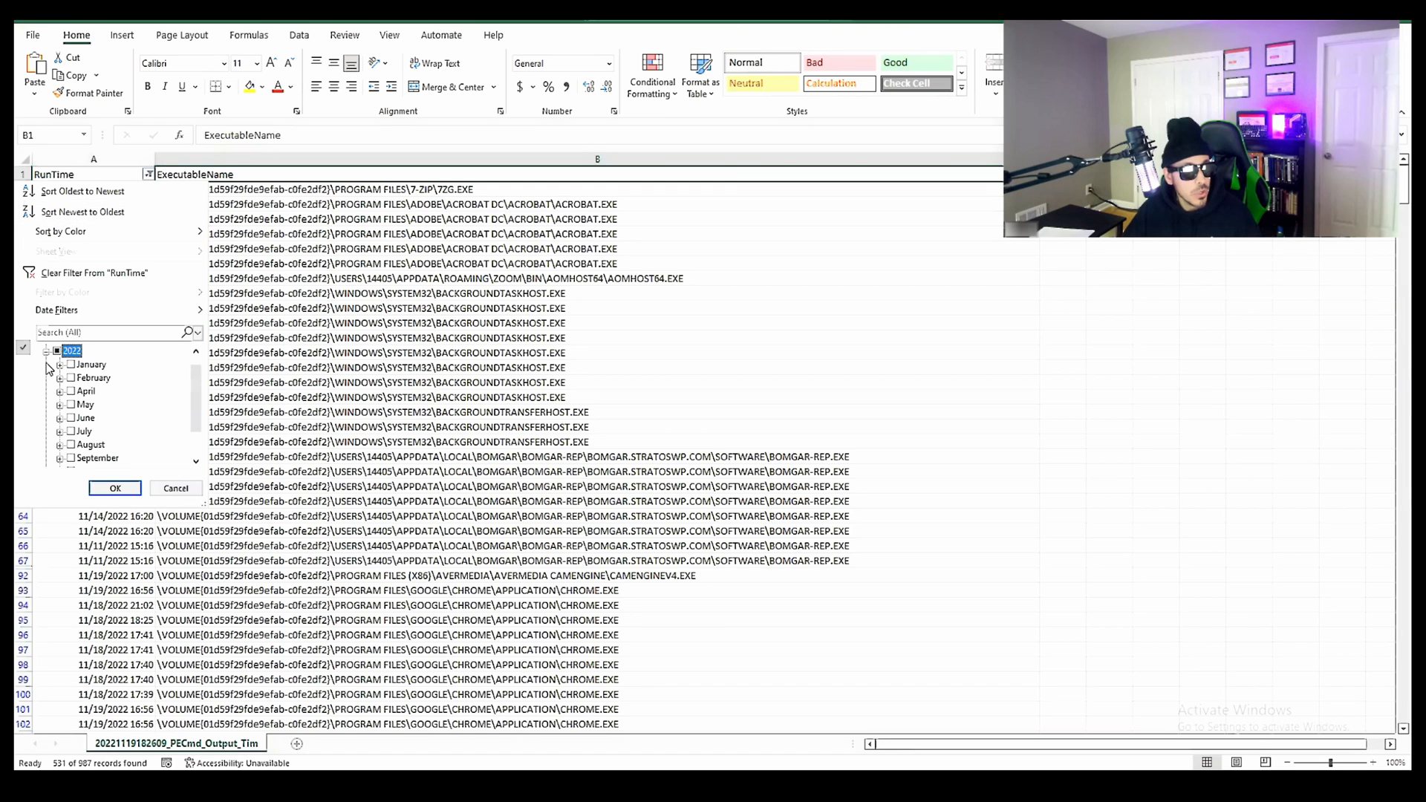
{"action": "left_click", "coordinate": [71, 444]}
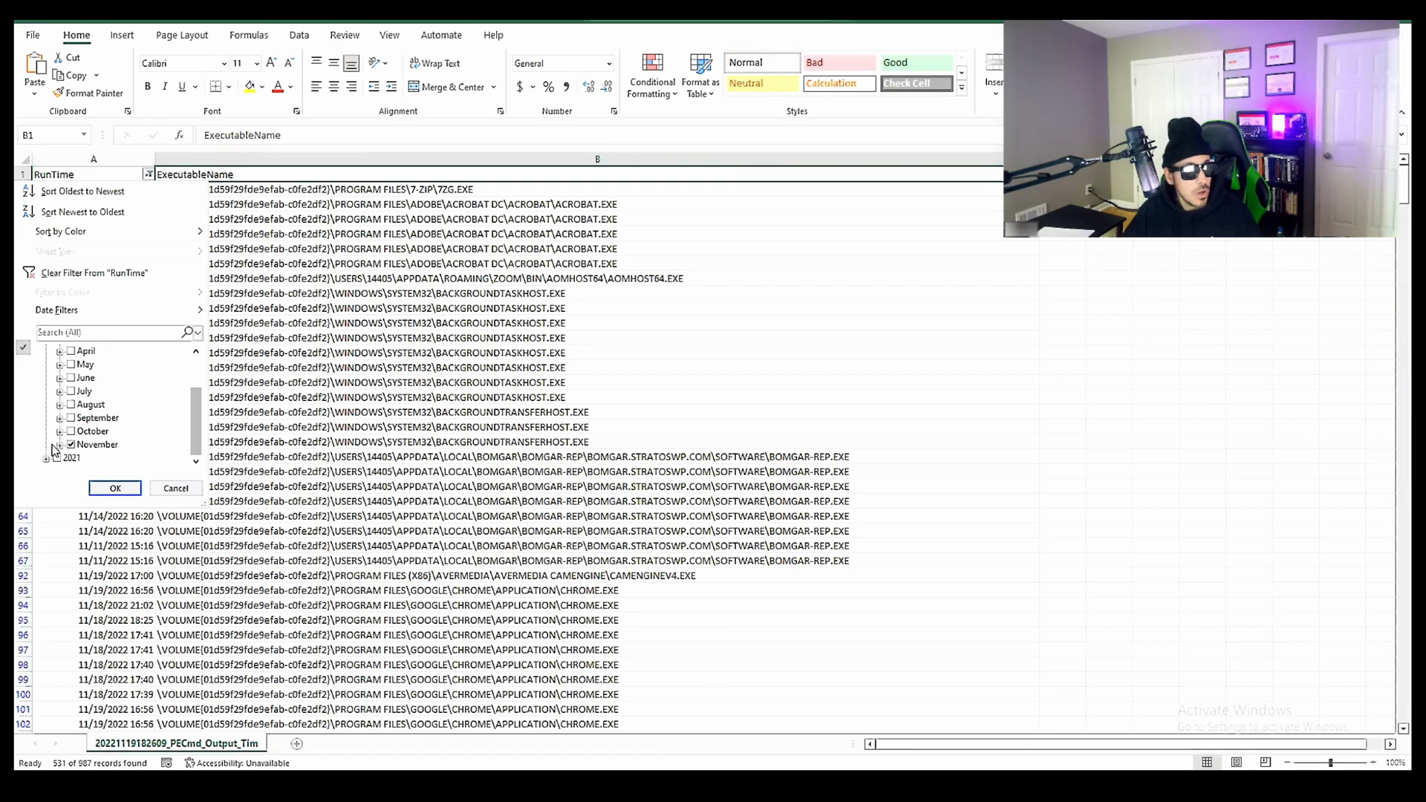
{"action": "left_click", "coordinate": [58, 444]}
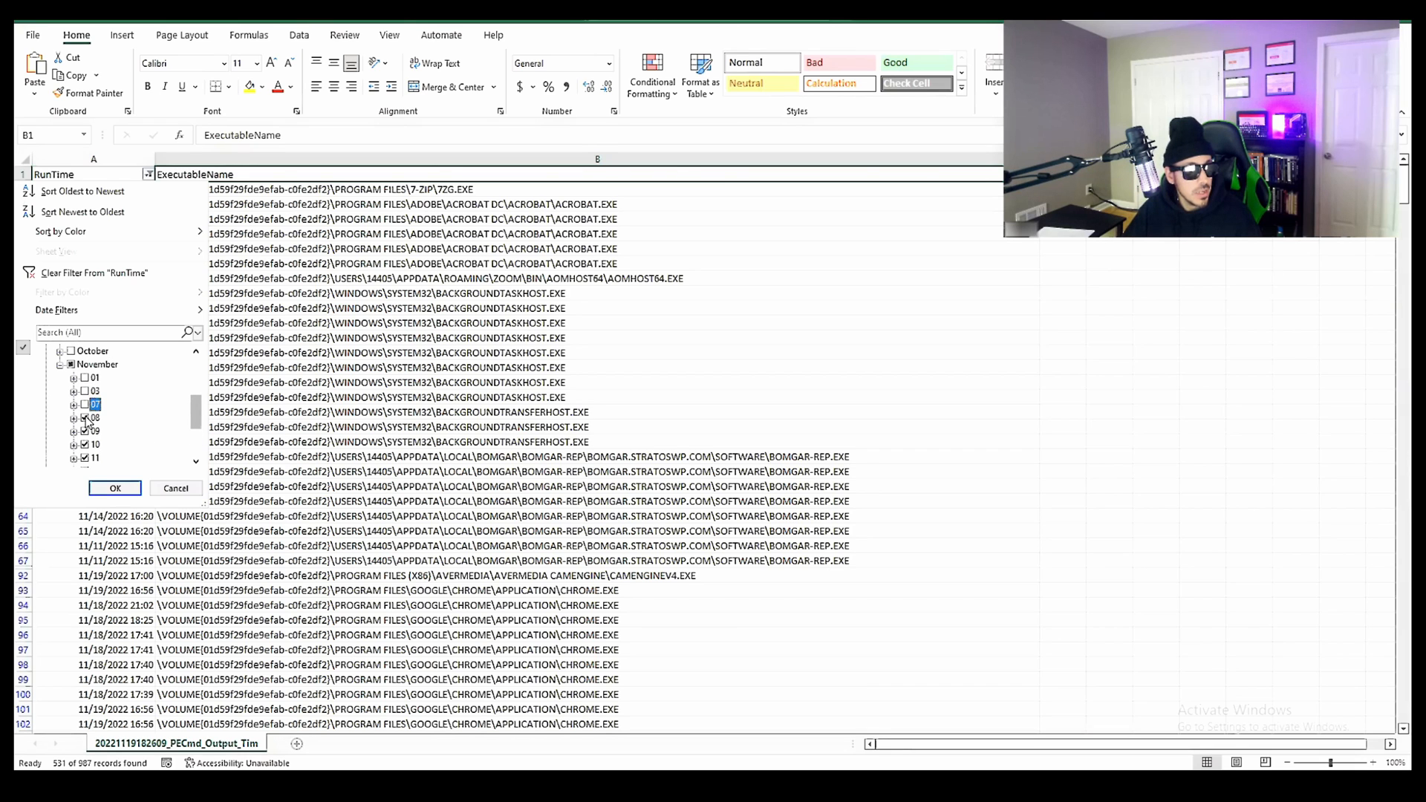
{"action": "scroll", "scroll_direction": "down", "scroll_amount": 3}
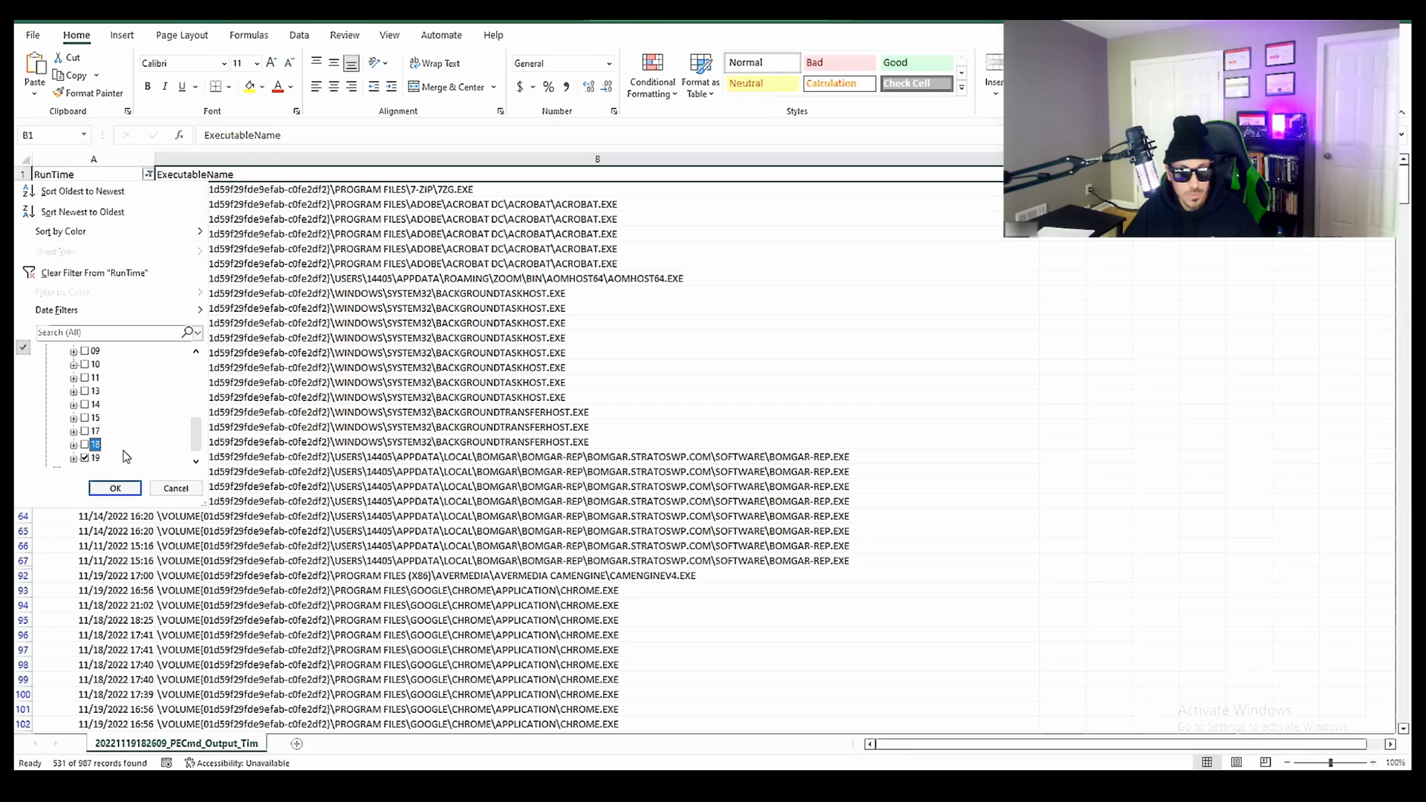
{"action": "left_click", "coordinate": [114, 489]}
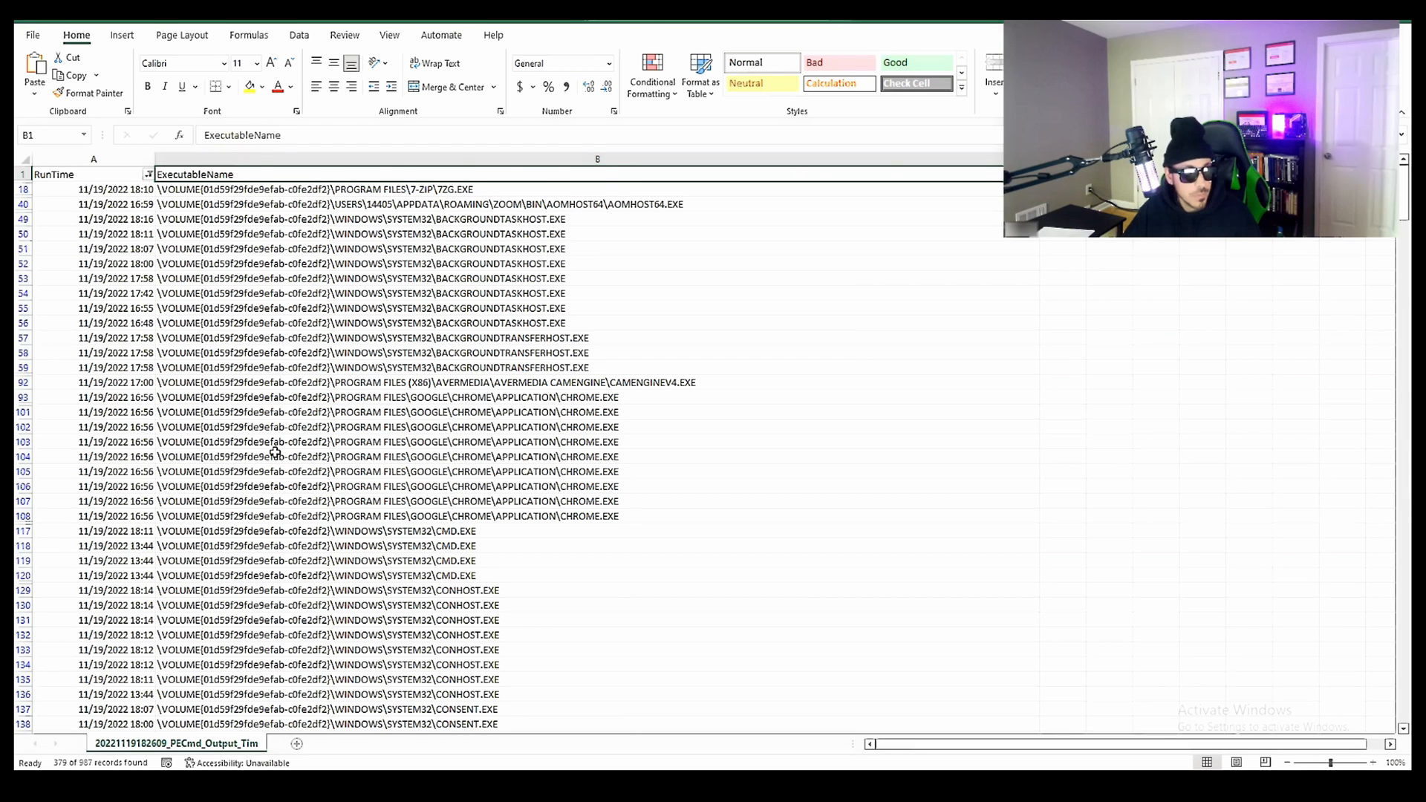
Clear the RunTime column filter so every PECmd timeline record from all dates is listed.
{"action": "scroll", "scroll_direction": "down", "scroll_amount": 3}
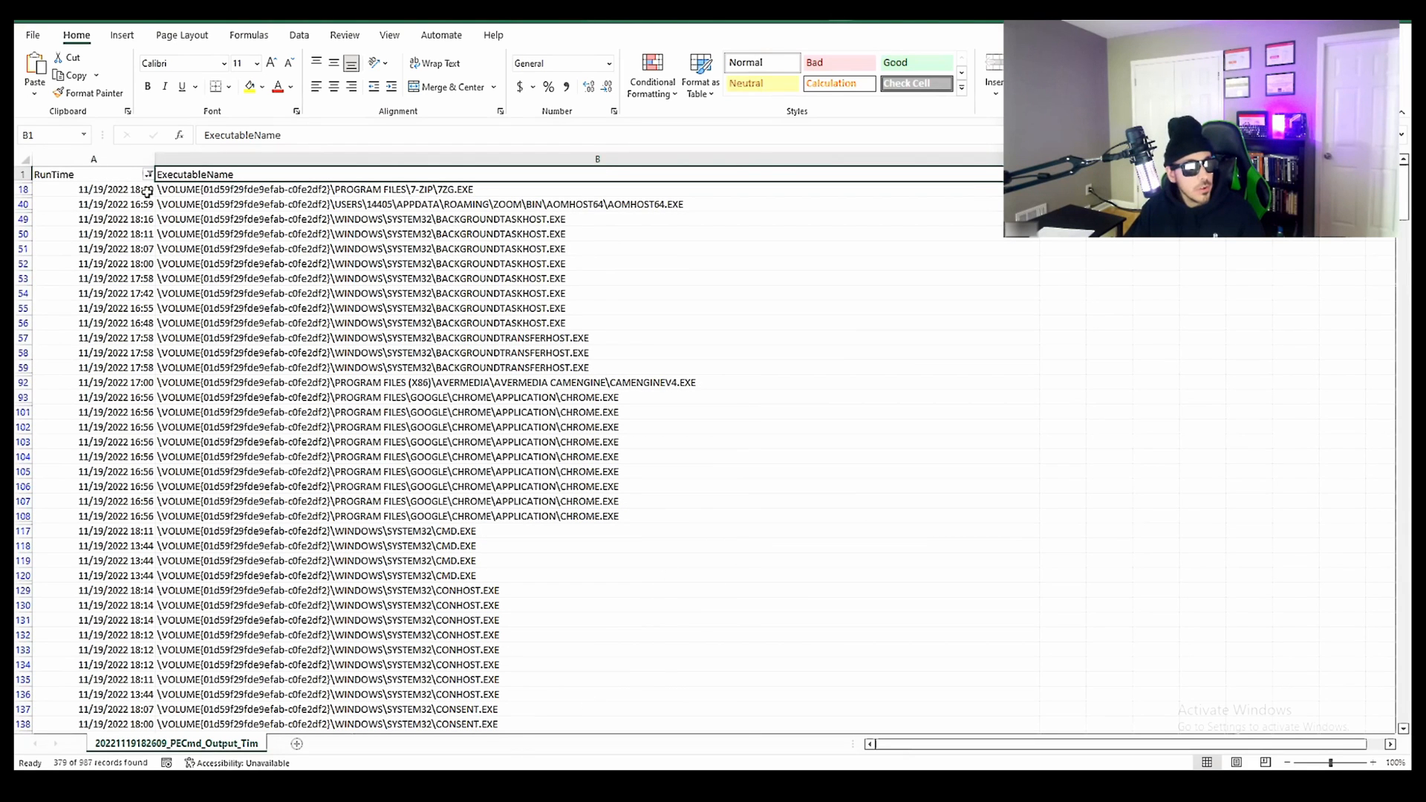
{"action": "left_click", "coordinate": [149, 174]}
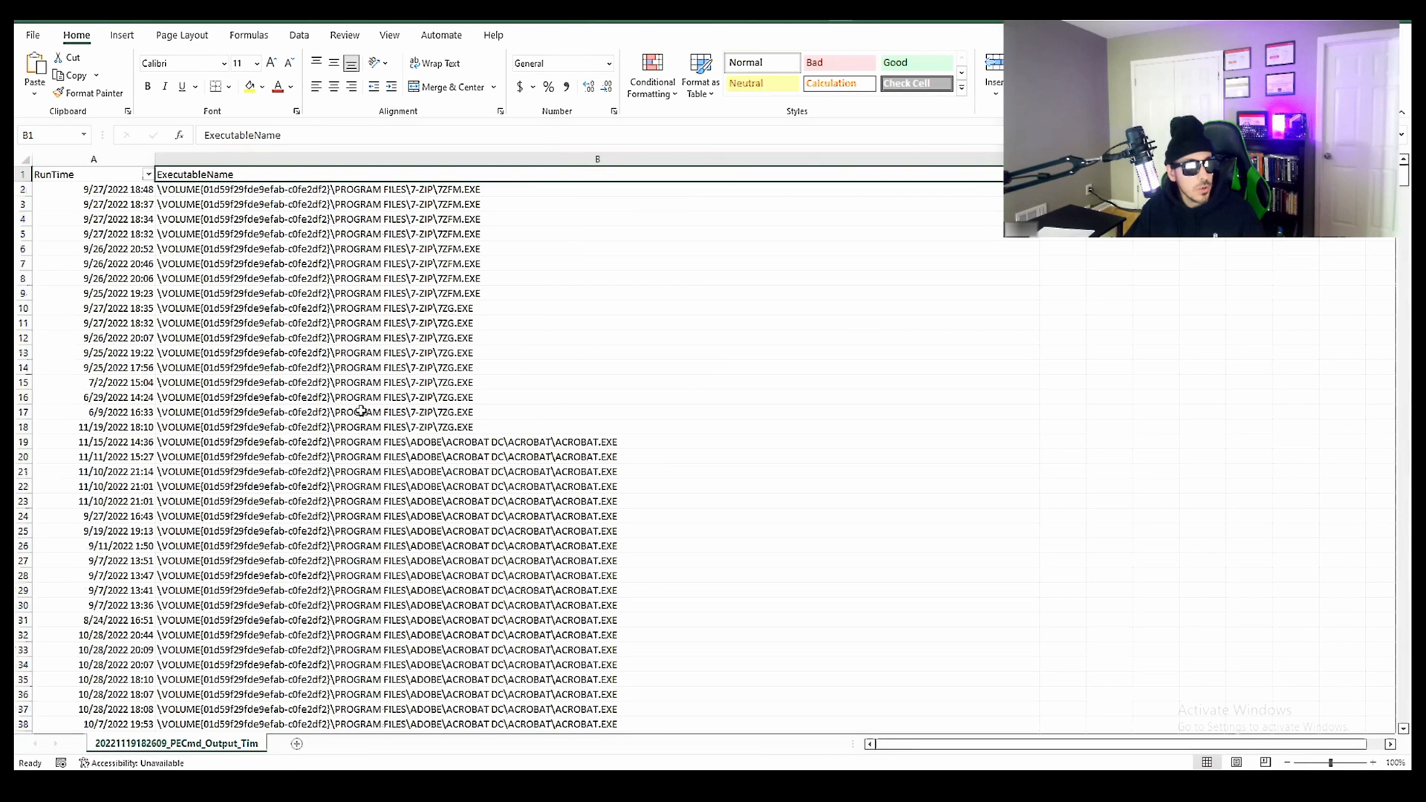
{"action": "mouse_move", "coordinate": [352, 388]}
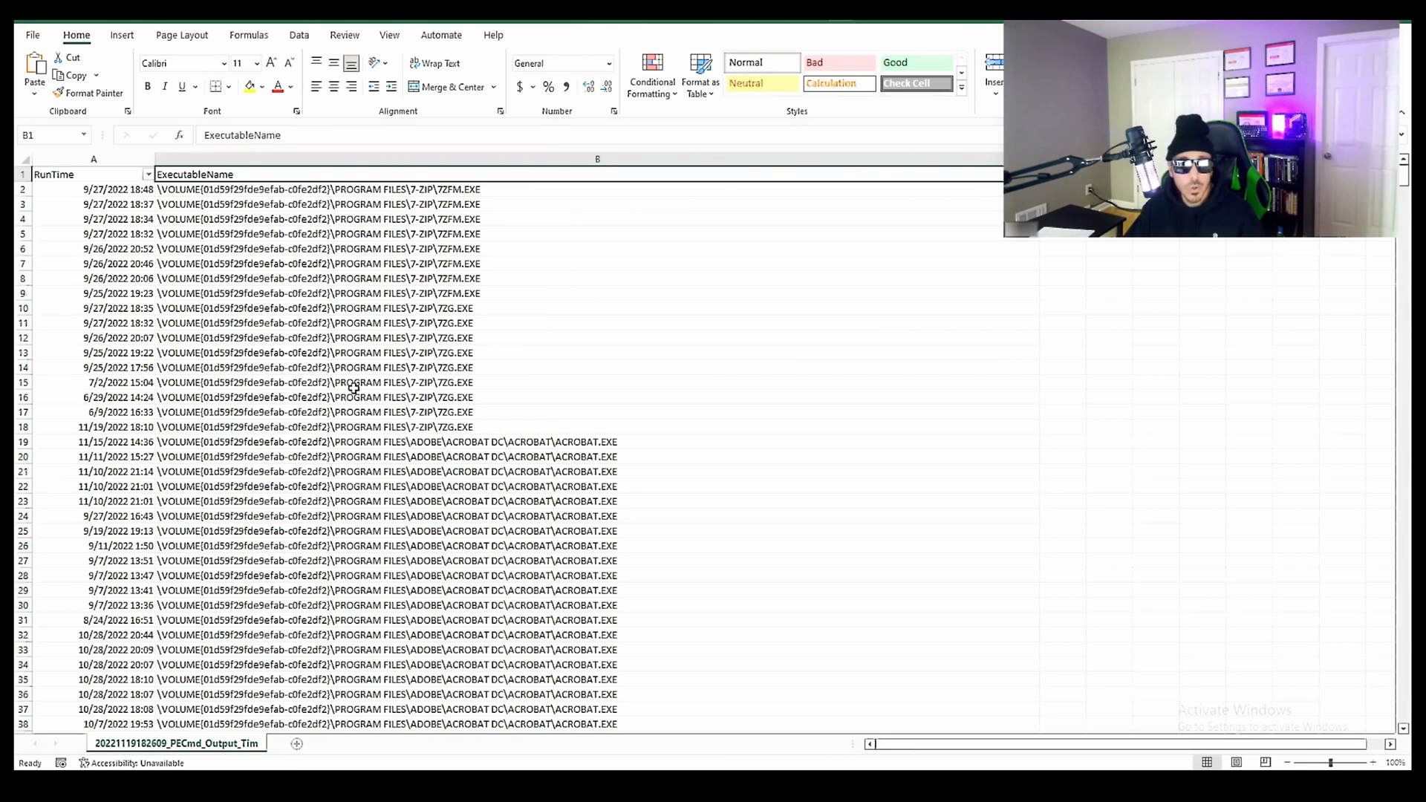